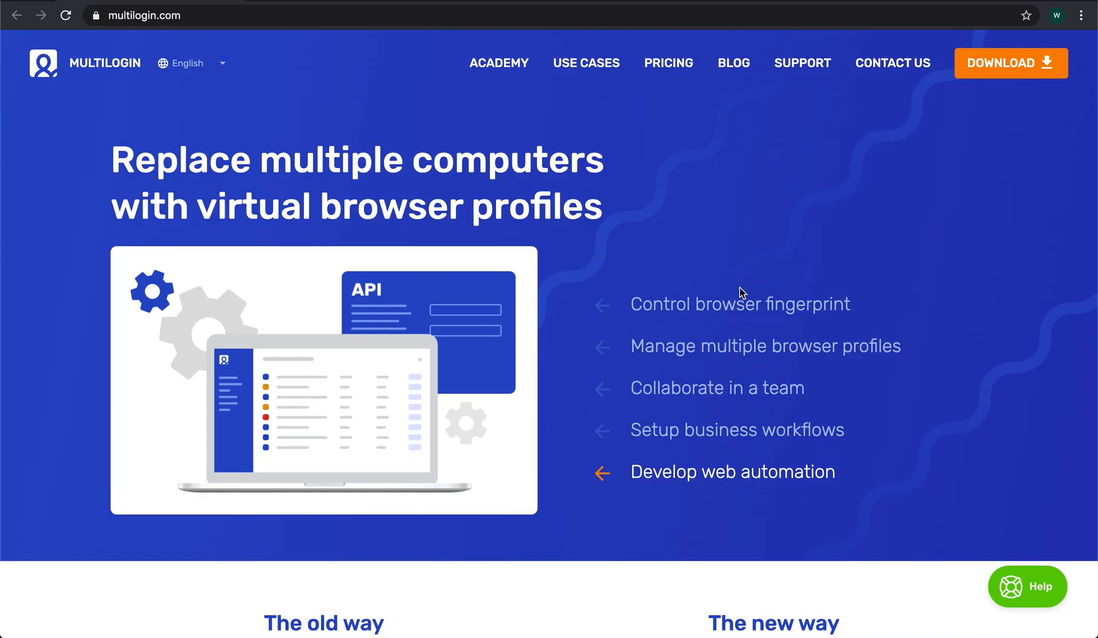
Step: From the site footer, reach Documentation > API > 'CLI and Local API (available from 5.x version)'
{"action": "scroll", "scroll_direction": "down", "scroll_amount": 3}
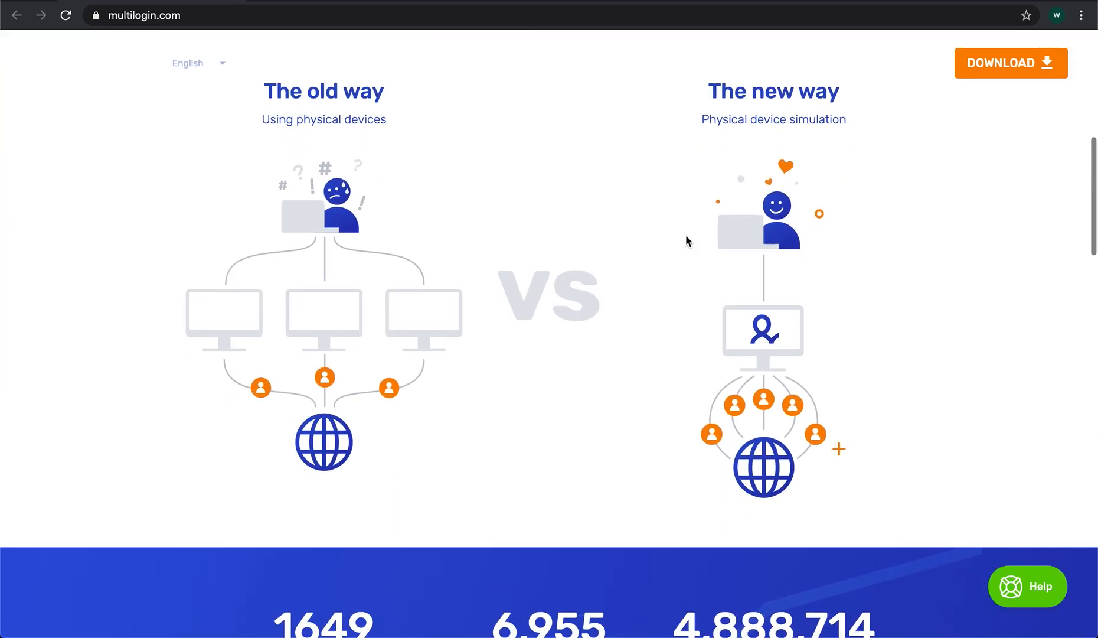
{"action": "scroll", "scroll_direction": "down", "scroll_amount": 3}
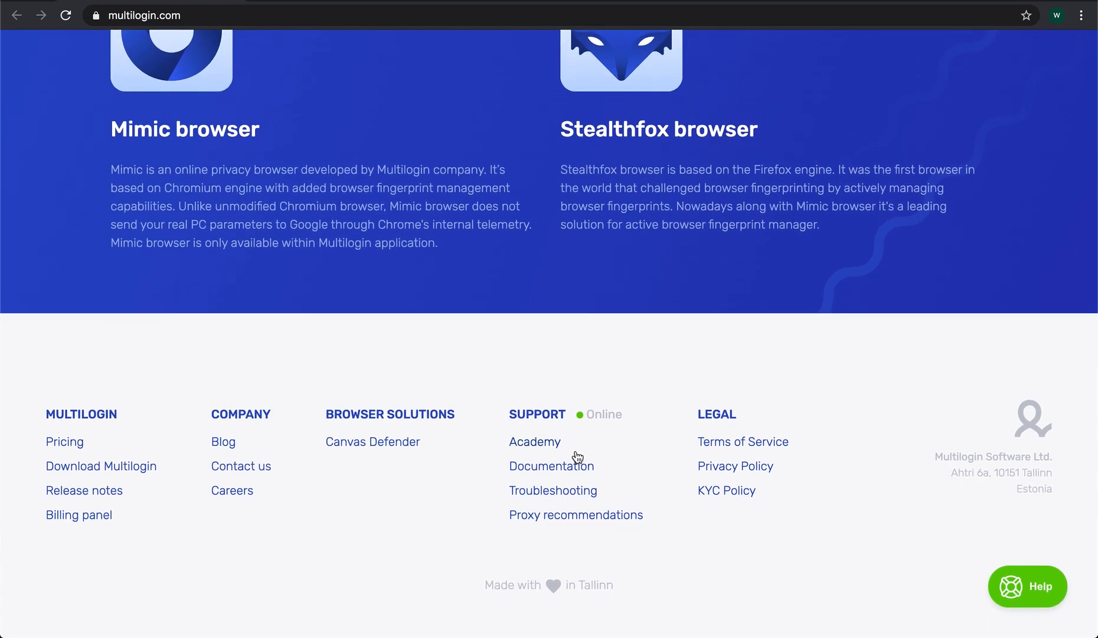
{"action": "left_click", "coordinate": [552, 465]}
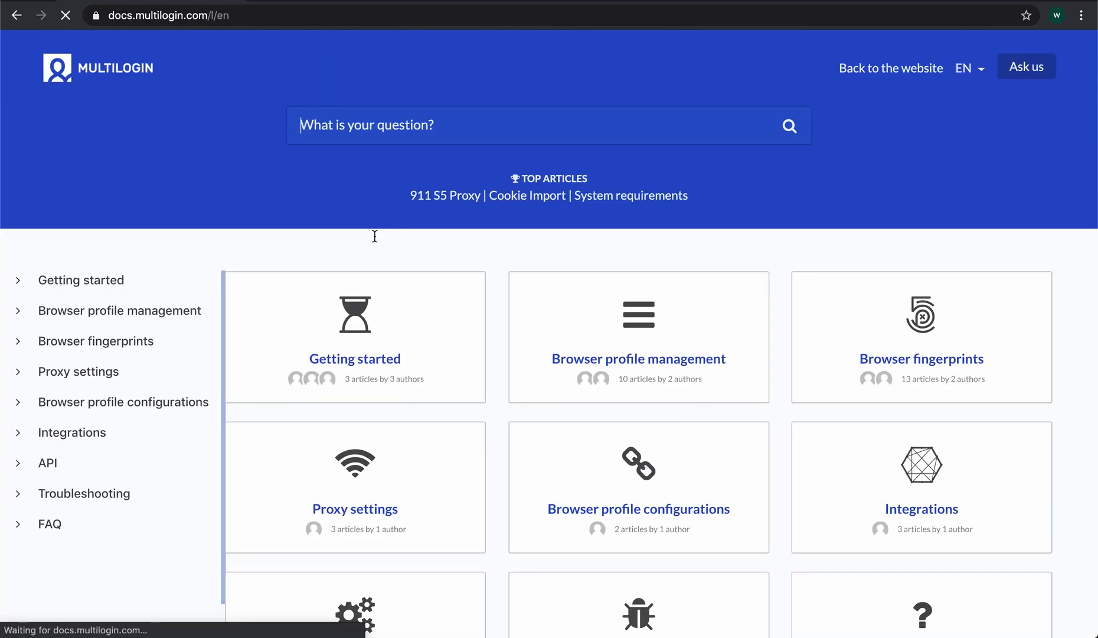
{"action": "left_click", "coordinate": [47, 463]}
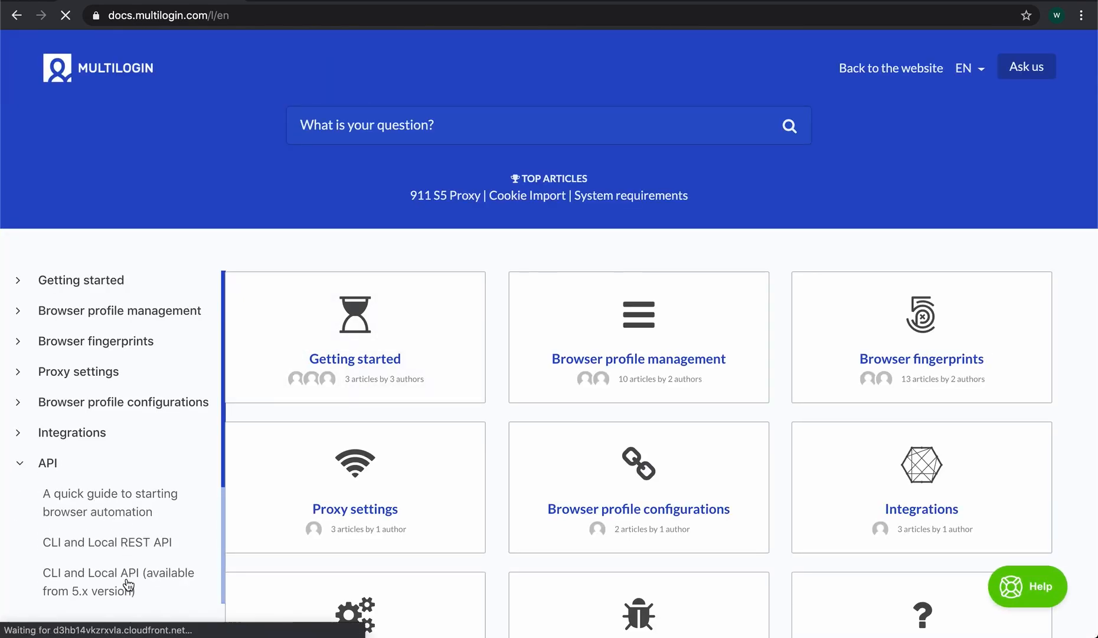
{"action": "left_click", "coordinate": [118, 582]}
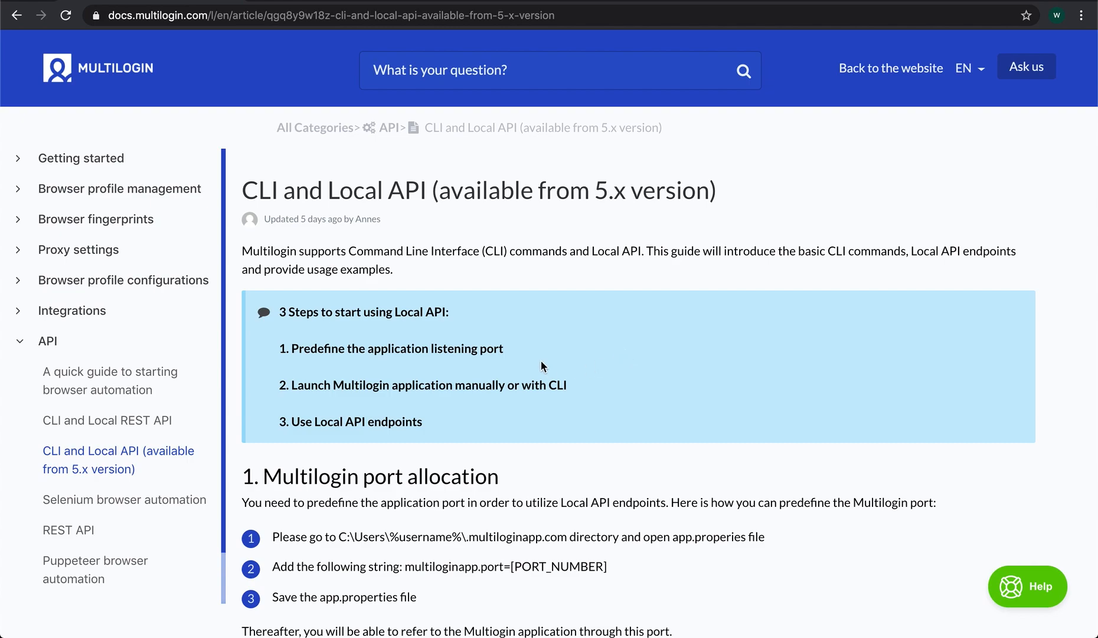
{"action": "scroll", "scroll_direction": "down", "scroll_amount": 3}
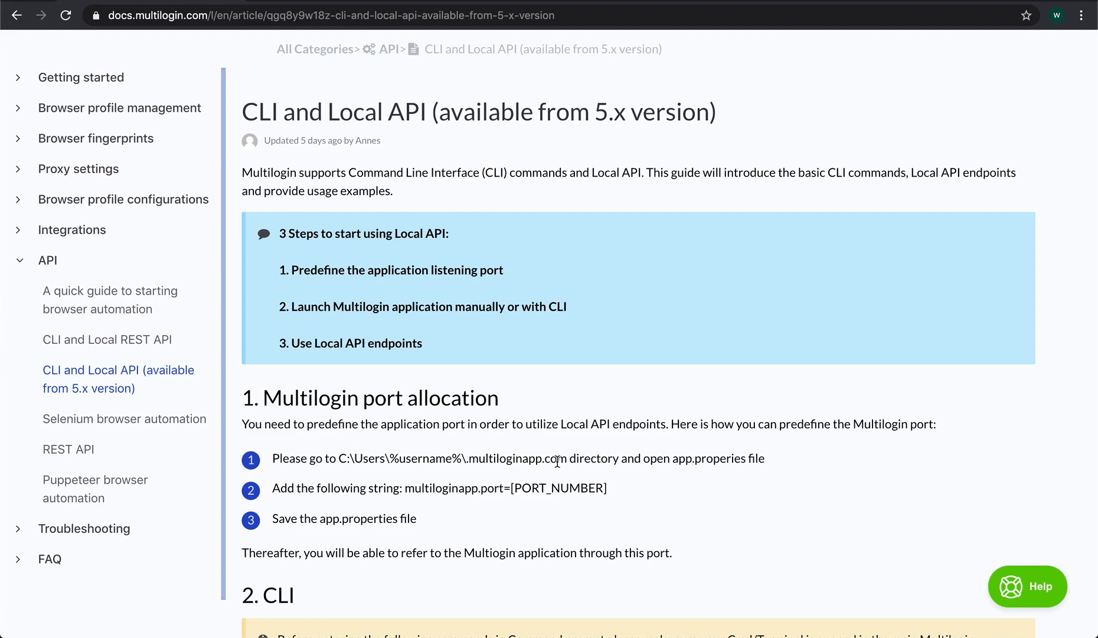
{"action": "mouse_move", "coordinate": [559, 480]}
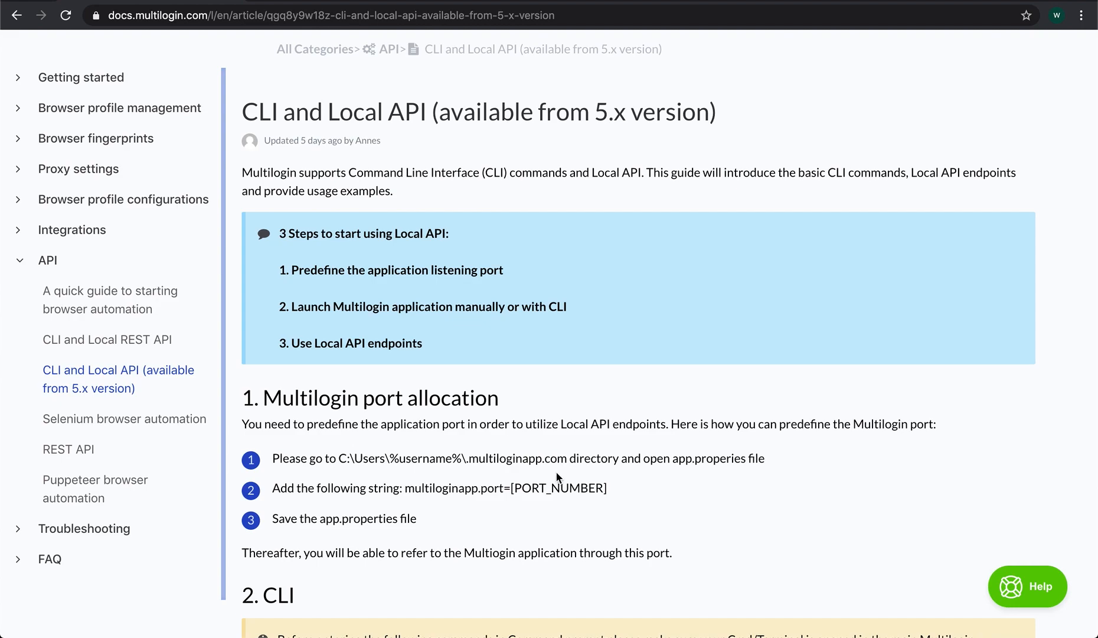
Step: Show the hidden .multiloginapp.com folder holding app.properties in Finder
{"action": "left_click", "coordinate": [214, 618]}
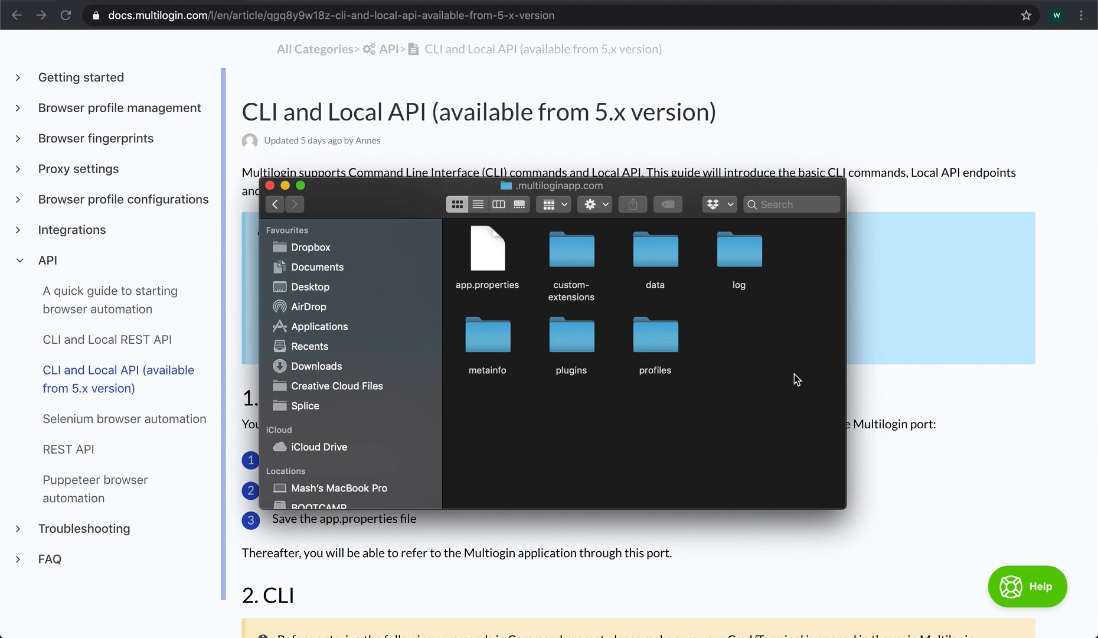
{"action": "mouse_move", "coordinate": [526, 310]}
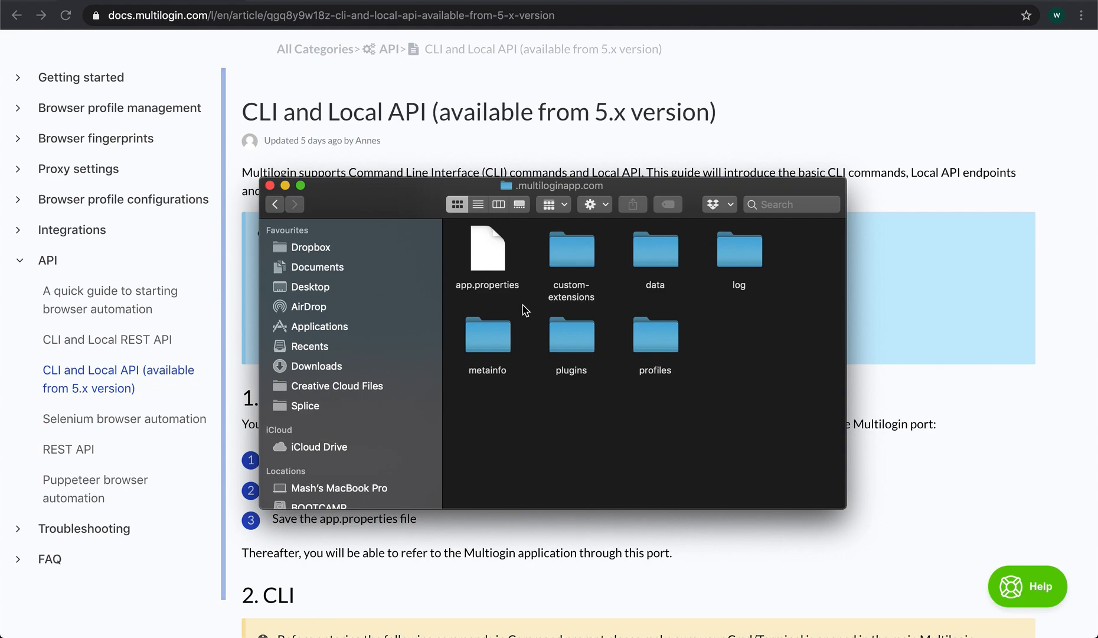
{"action": "mouse_move", "coordinate": [494, 282]}
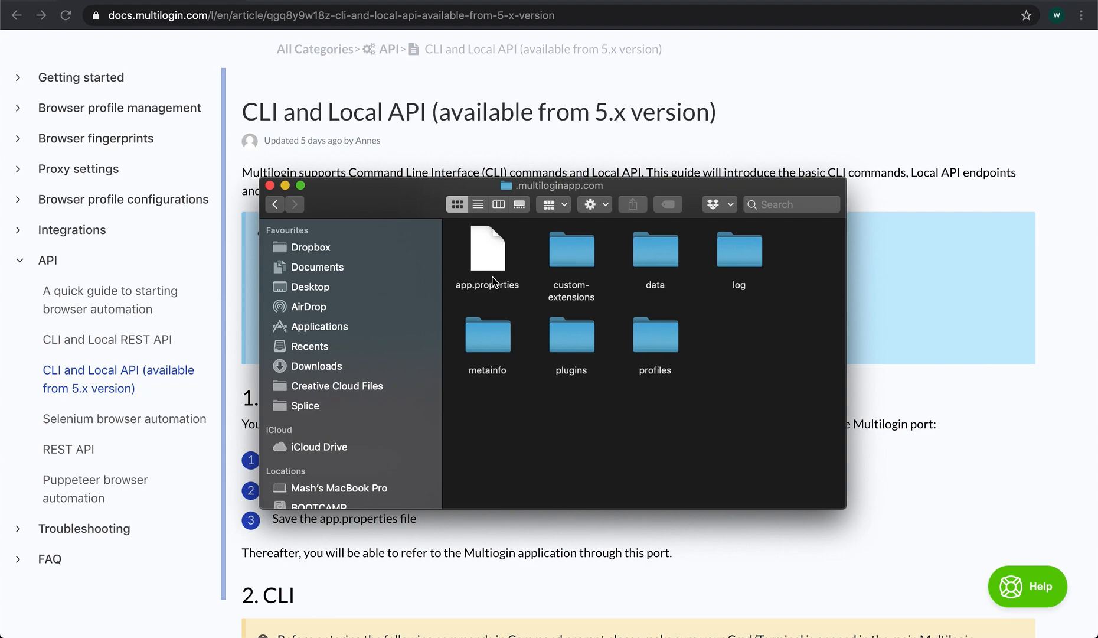
{"action": "mouse_move", "coordinate": [493, 279]}
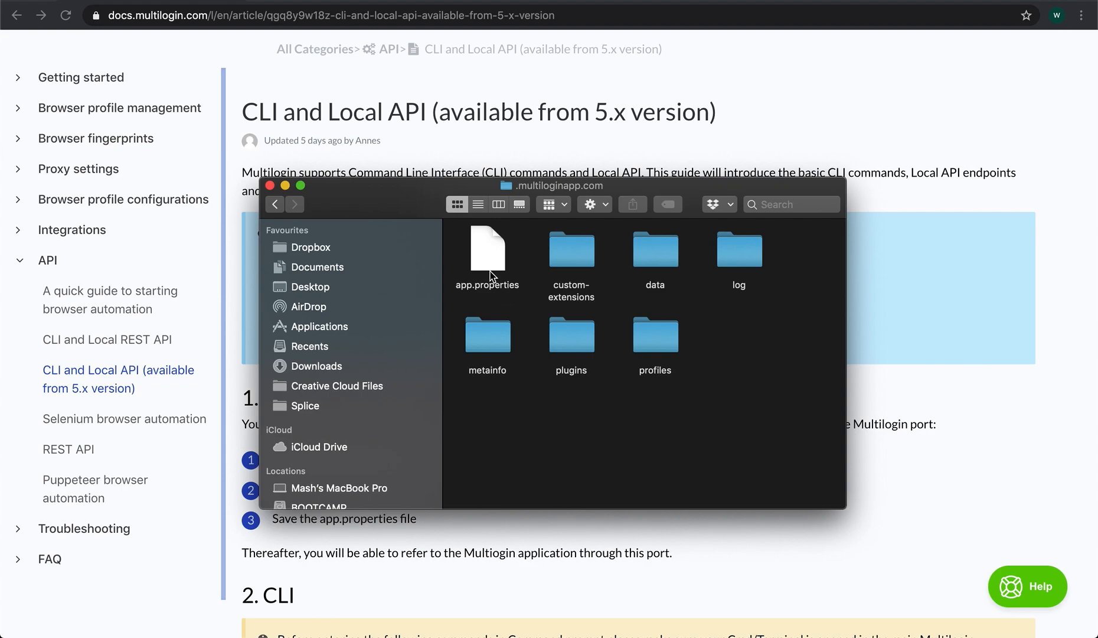
{"action": "mouse_move", "coordinate": [489, 268]}
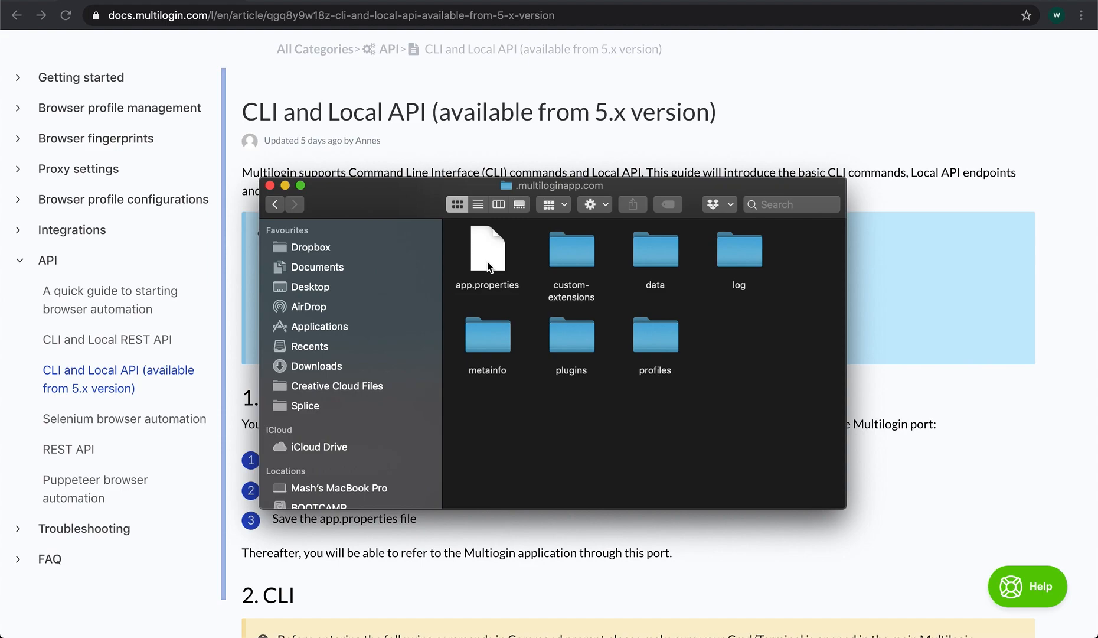
Step: View app.properties in TextEdit and highlight the multiloginapp.port=35000 value
{"action": "double_click", "coordinate": [486, 252]}
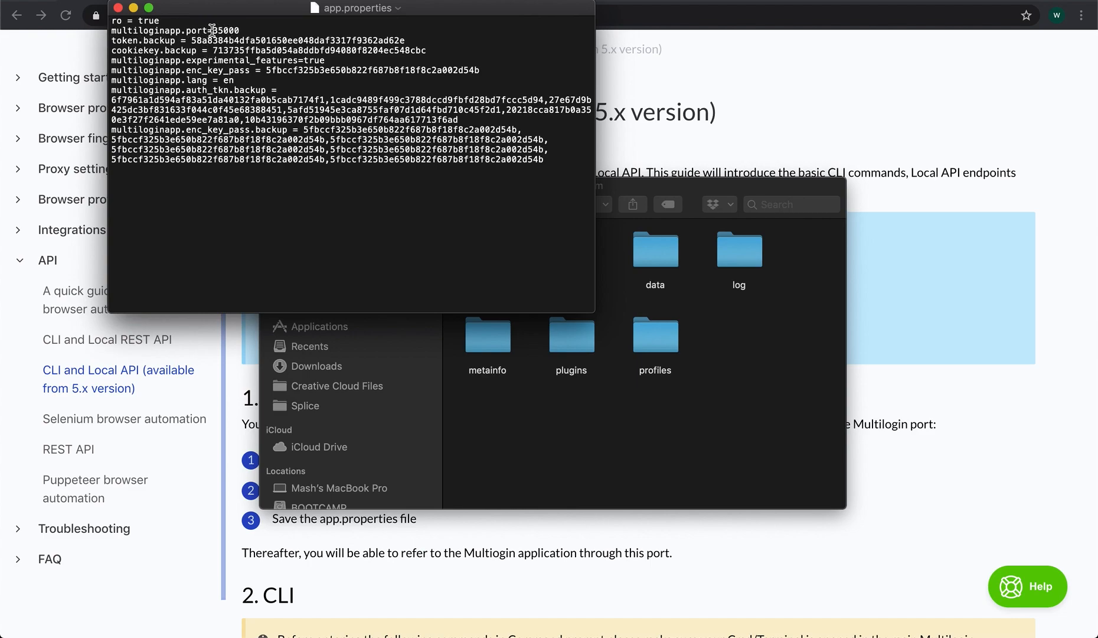
{"action": "double_click", "coordinate": [225, 31]}
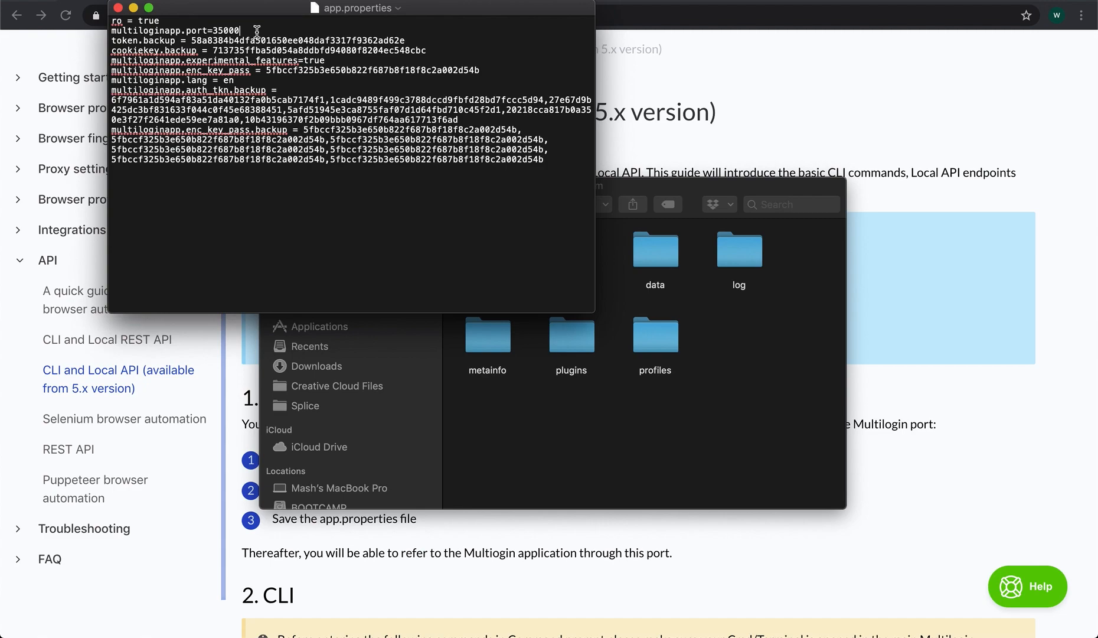
{"action": "mouse_move", "coordinate": [122, 13]}
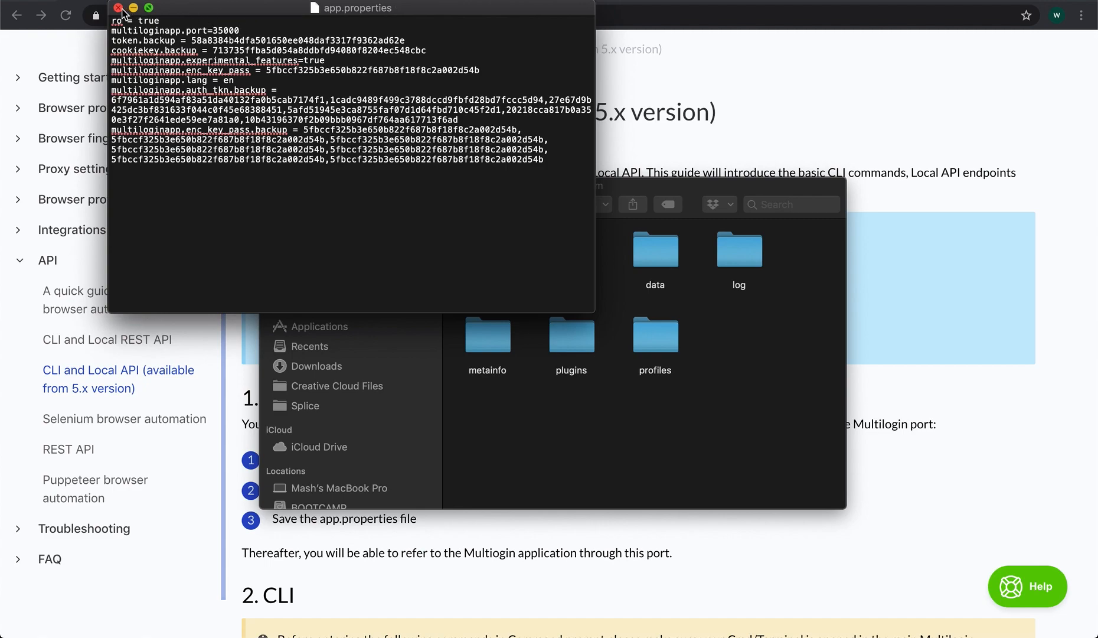
Step: Close app.properties and read down to section 3 Local API, reaching its Swagger documentation link
{"action": "left_click", "coordinate": [119, 8]}
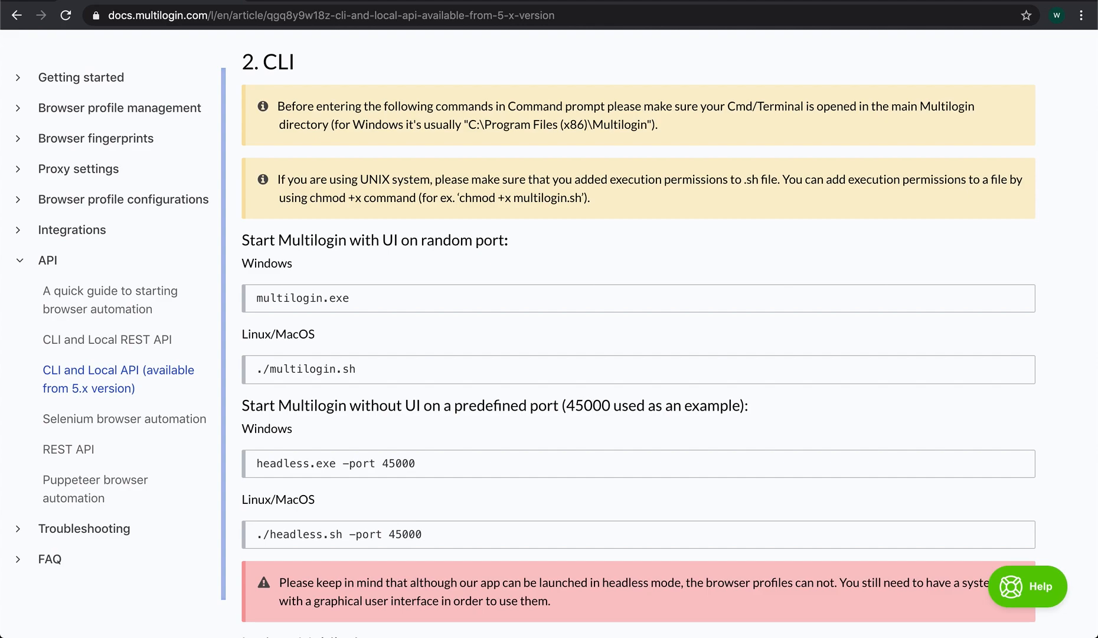
{"action": "scroll", "scroll_direction": "down", "scroll_amount": 3}
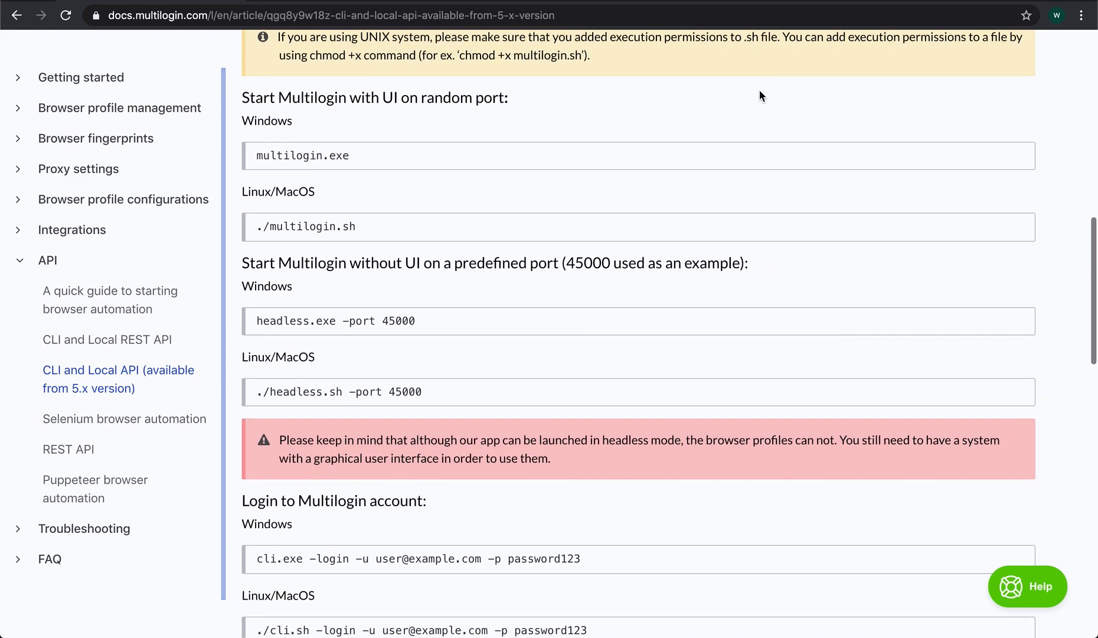
{"action": "scroll", "scroll_direction": "down", "scroll_amount": 3}
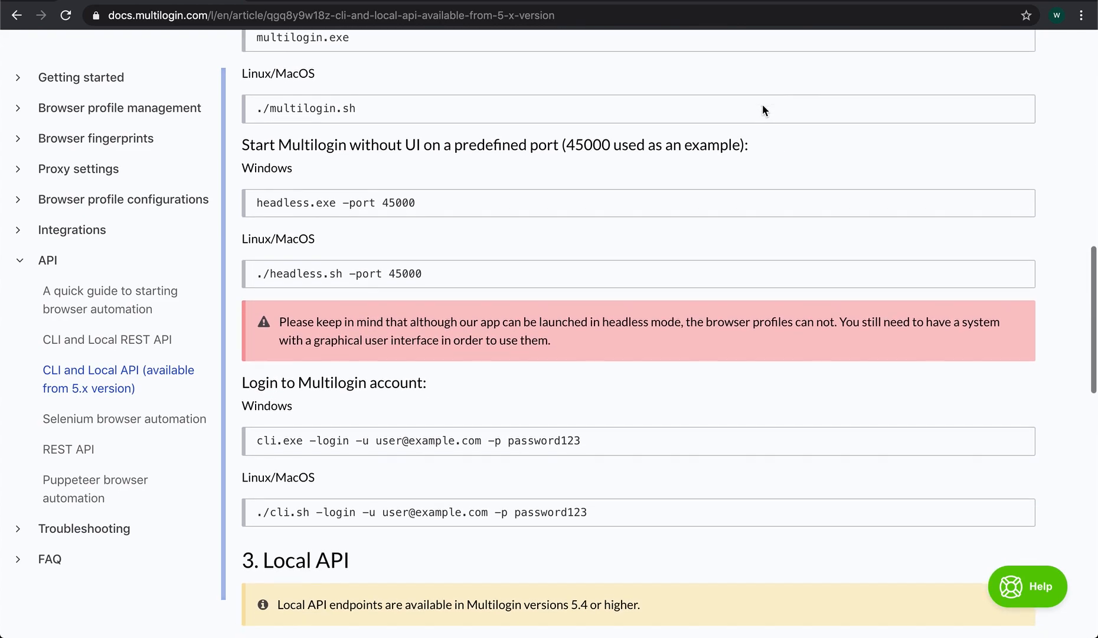
{"action": "scroll", "scroll_direction": "down", "scroll_amount": 3}
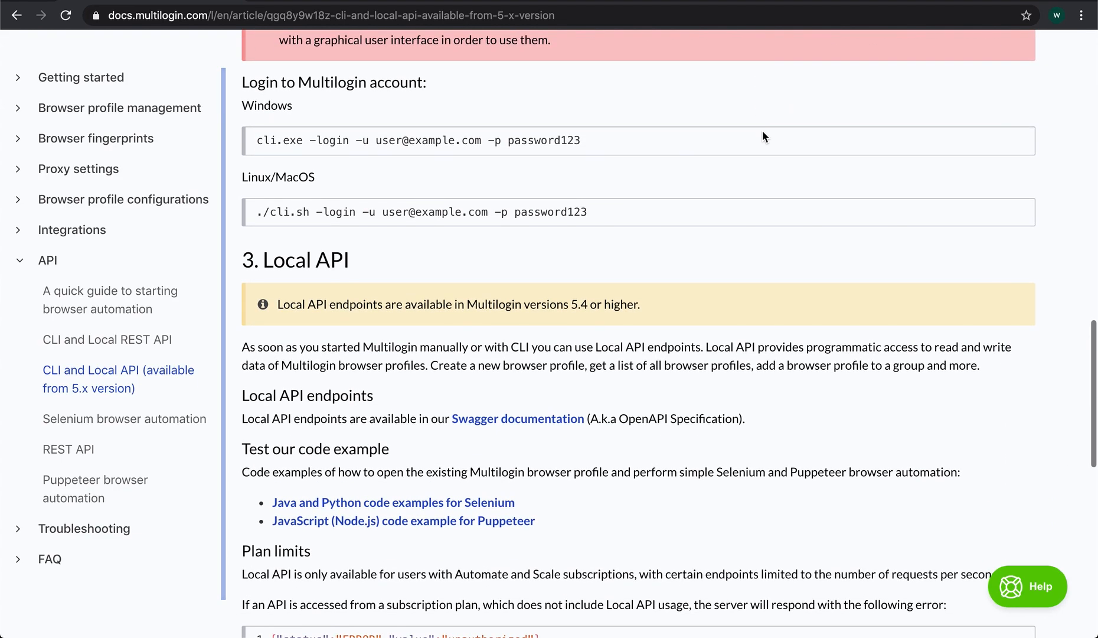
{"action": "scroll", "scroll_direction": "down", "scroll_amount": 3}
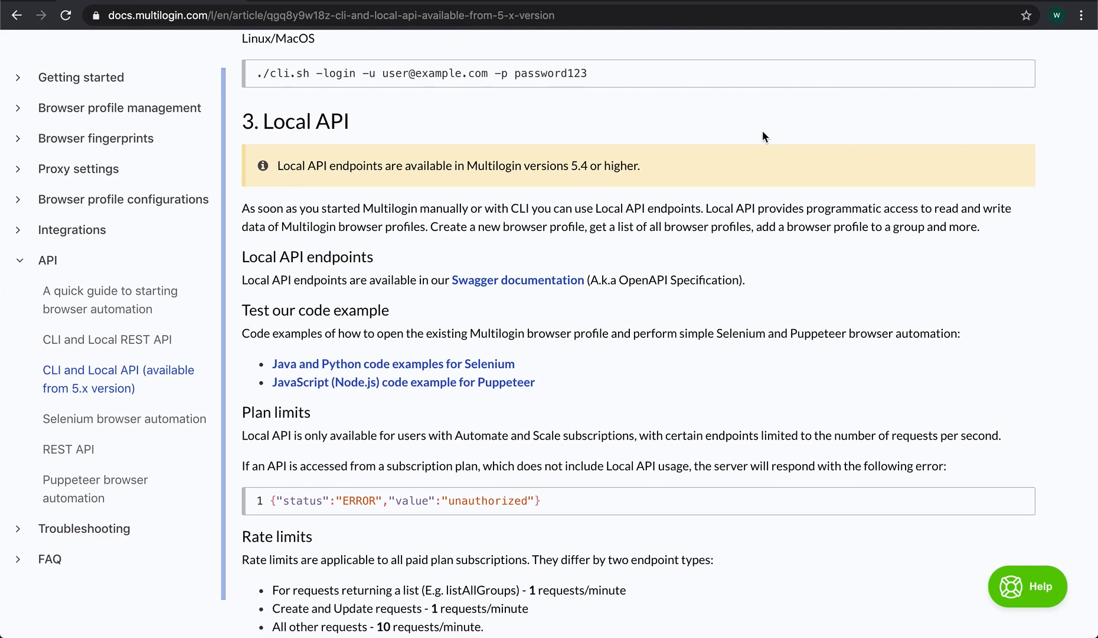
{"action": "right_click", "coordinate": [518, 280]}
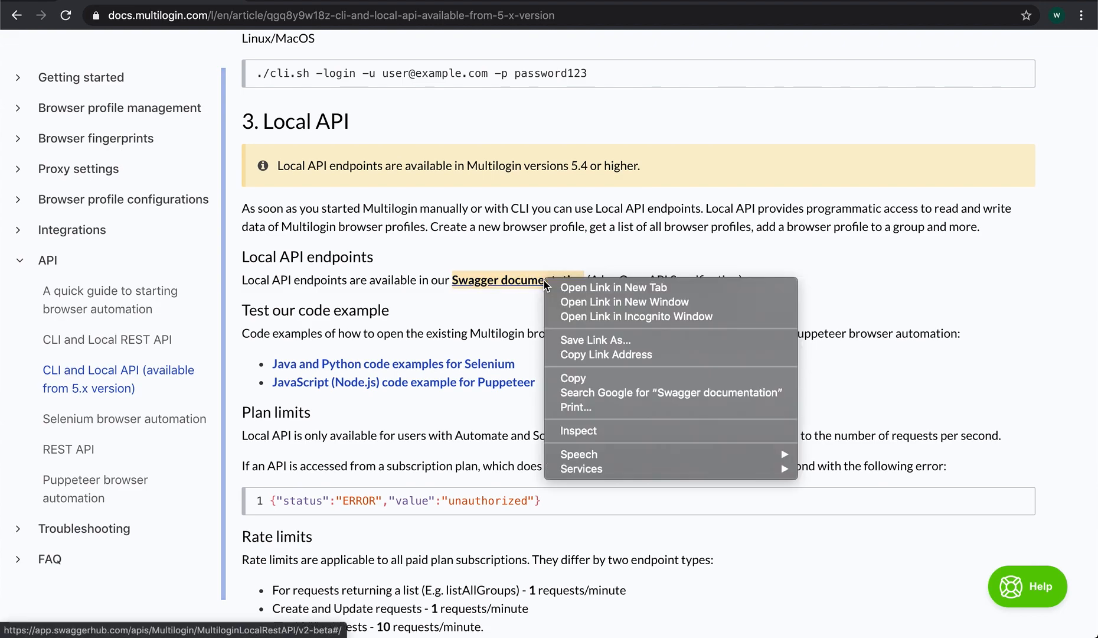
Step: Load the Swagger Local API reference in a new browser tab
{"action": "left_click", "coordinate": [612, 287]}
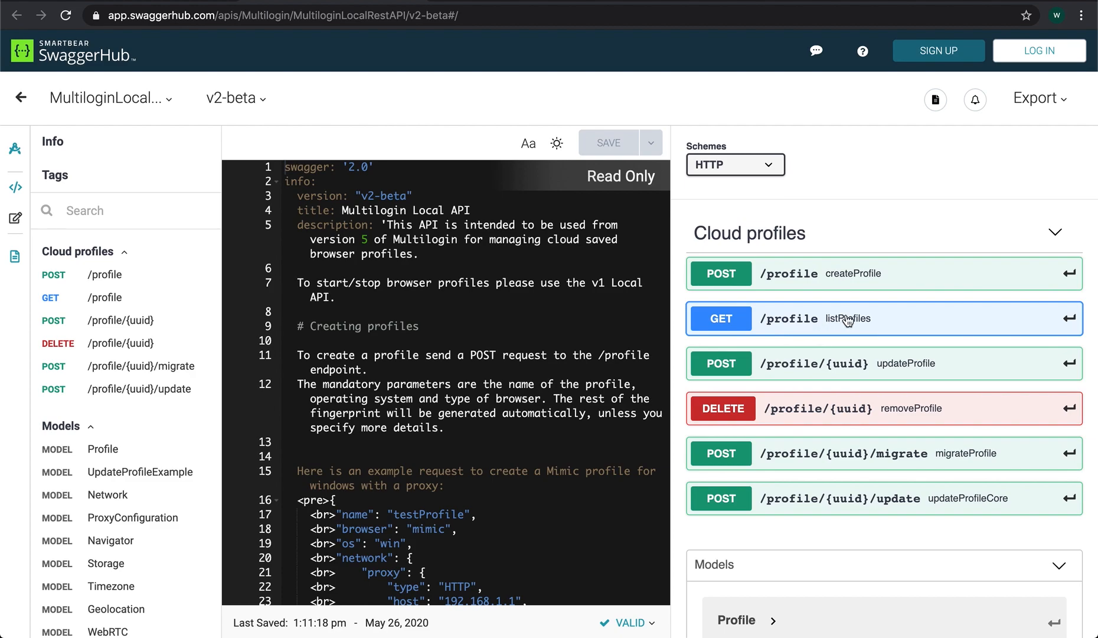
{"action": "mouse_move", "coordinate": [932, 364]}
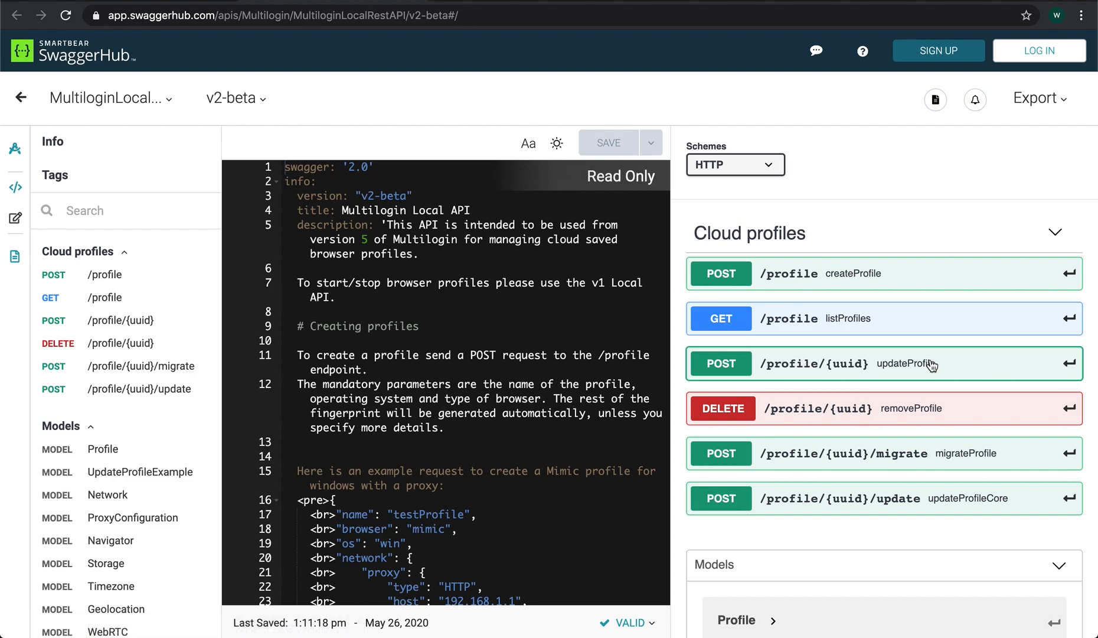
{"action": "mouse_move", "coordinate": [925, 445]}
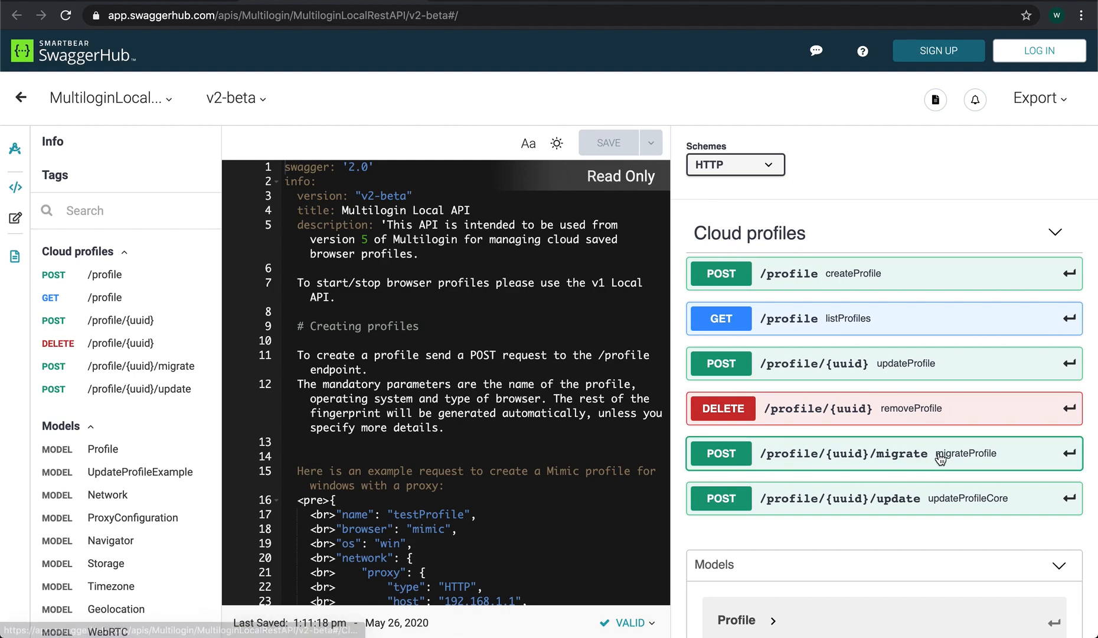
{"action": "mouse_move", "coordinate": [912, 504]}
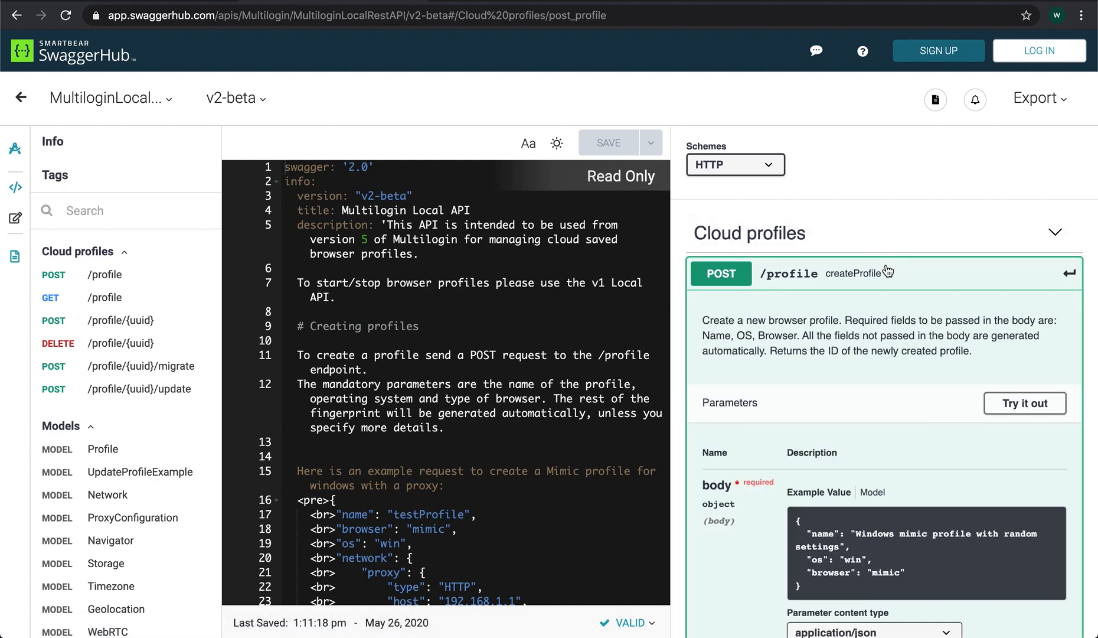
Step: Review the v2-beta cloud profile endpoints, then list the API versions from the header dropdown
{"action": "scroll", "scroll_direction": "down", "scroll_amount": 3}
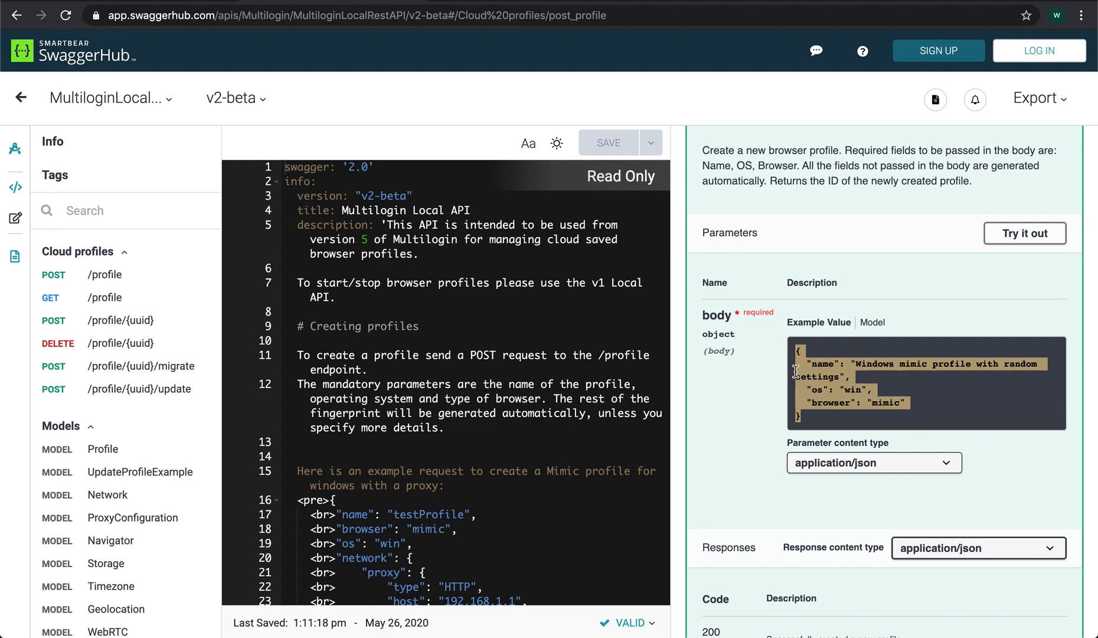
{"action": "scroll", "scroll_direction": "down", "scroll_amount": 3}
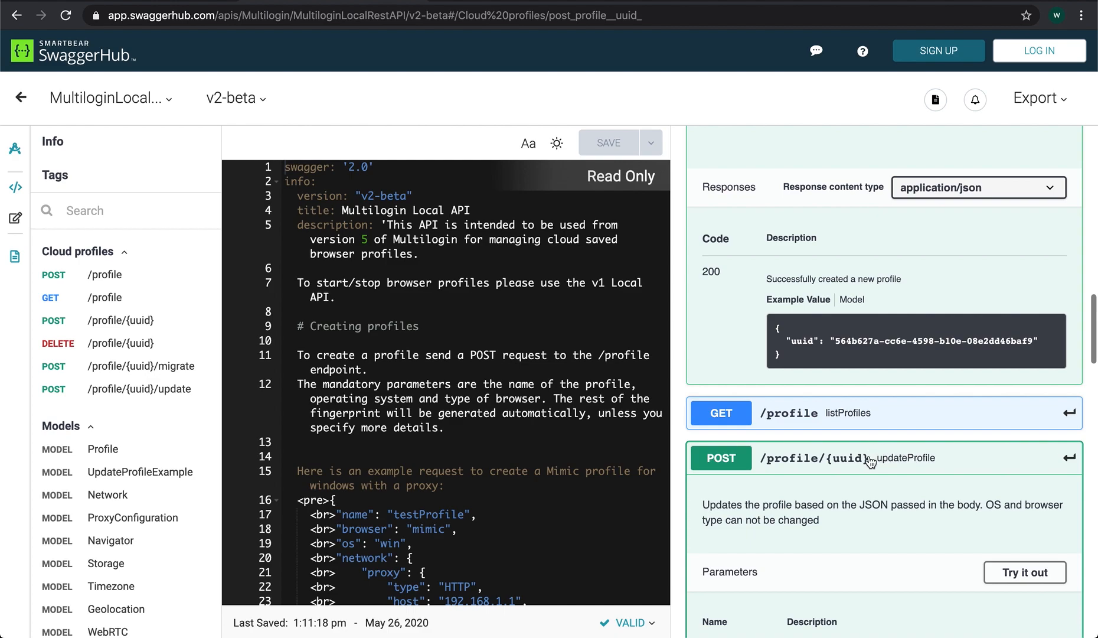
{"action": "scroll", "scroll_direction": "down", "scroll_amount": 3}
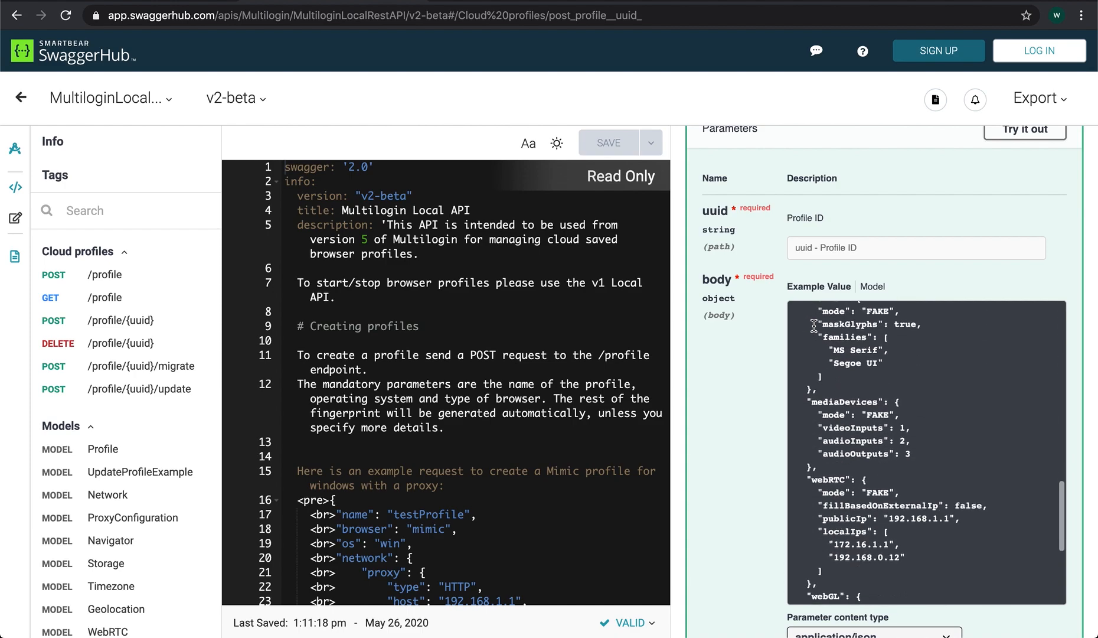
{"action": "scroll", "scroll_direction": "down", "scroll_amount": 3}
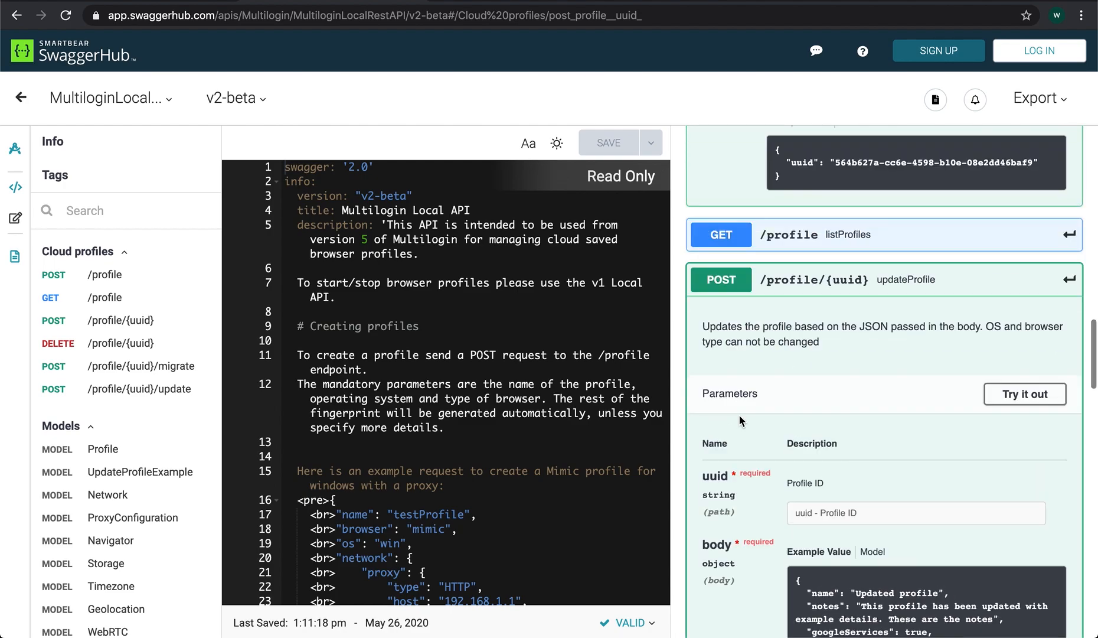
{"action": "left_click", "coordinate": [235, 99]}
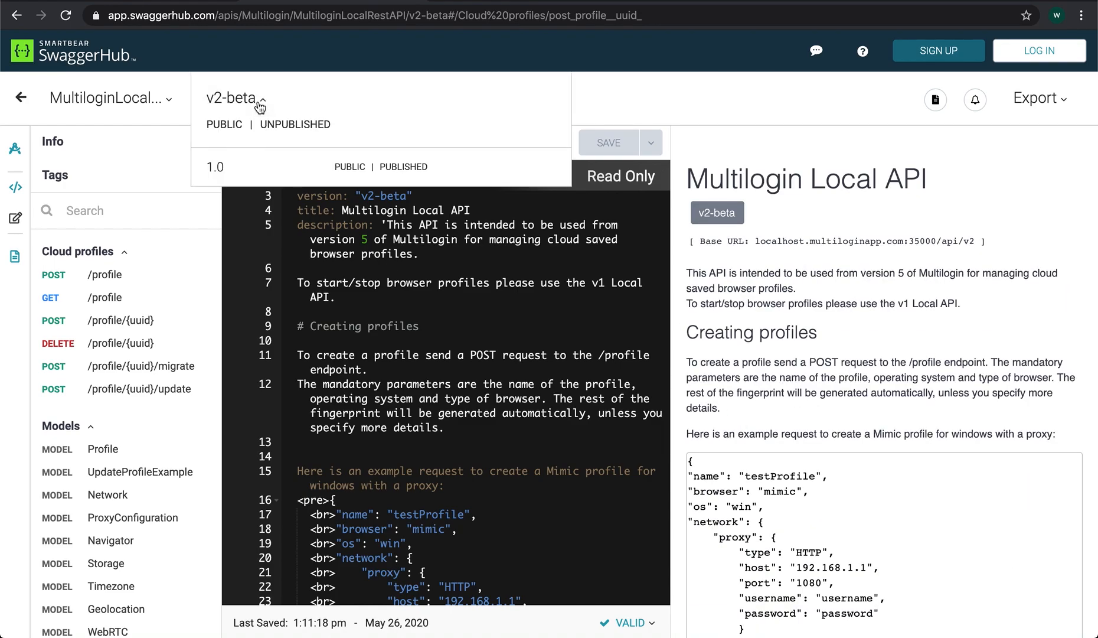
Step: Switch to published version 1.0 and review its start, stop and clone profile endpoints
{"action": "left_click", "coordinate": [215, 166]}
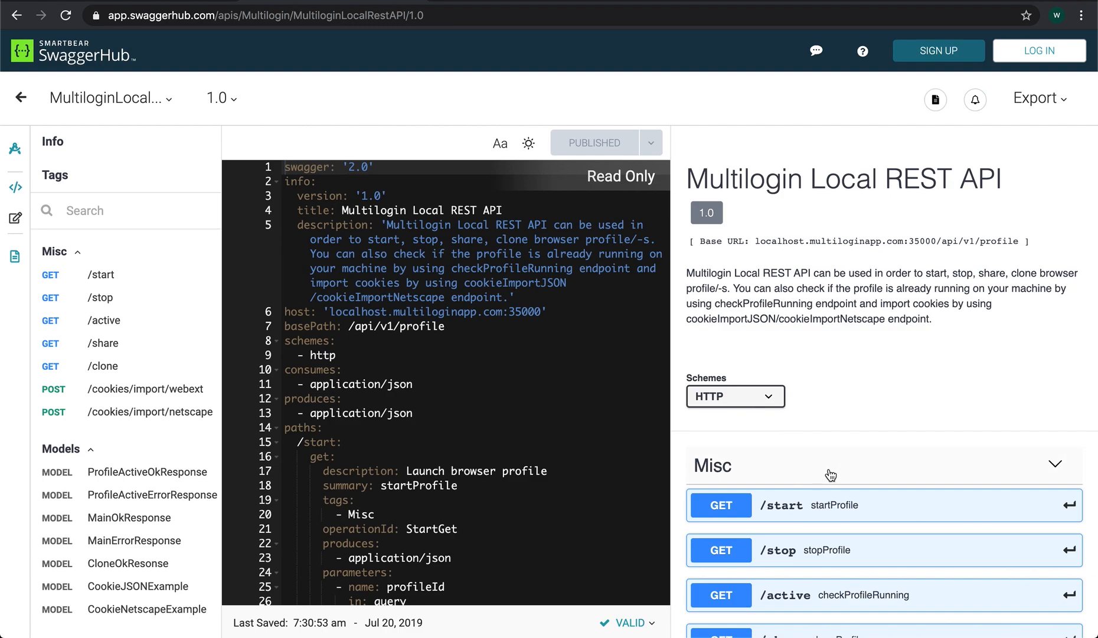
{"action": "scroll", "scroll_direction": "down", "scroll_amount": 3}
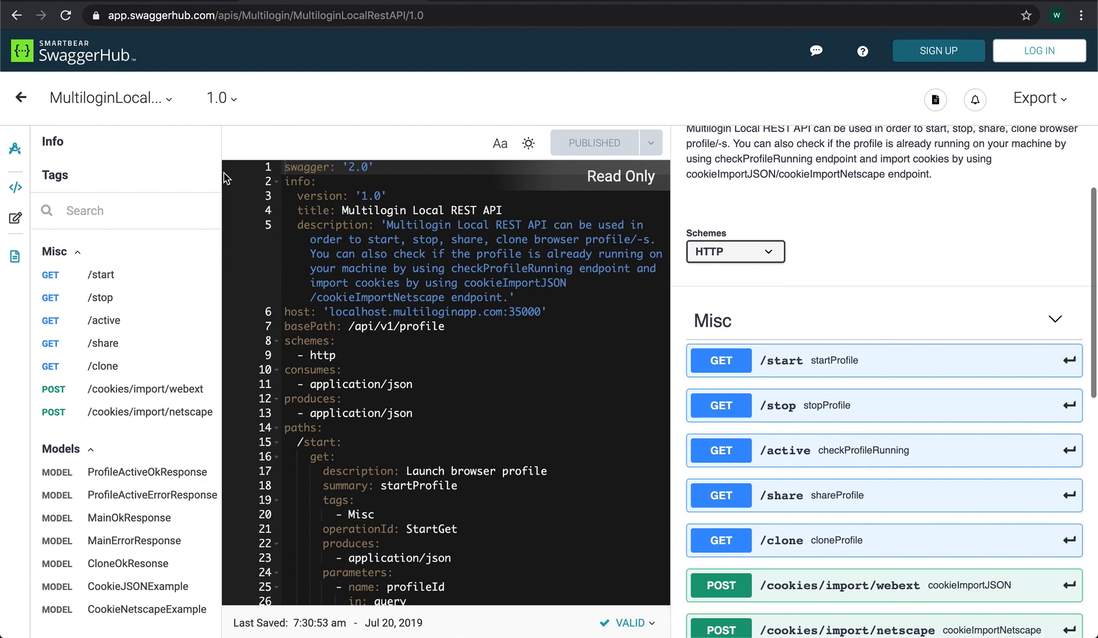
{"action": "left_click", "coordinate": [219, 98]}
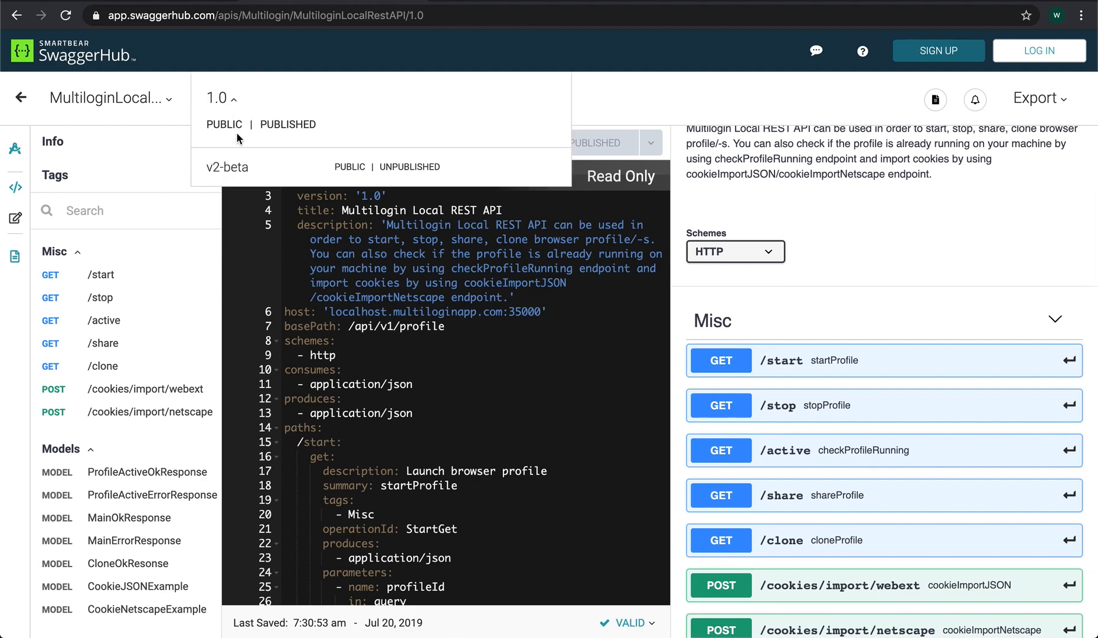
{"action": "mouse_move", "coordinate": [313, 63]}
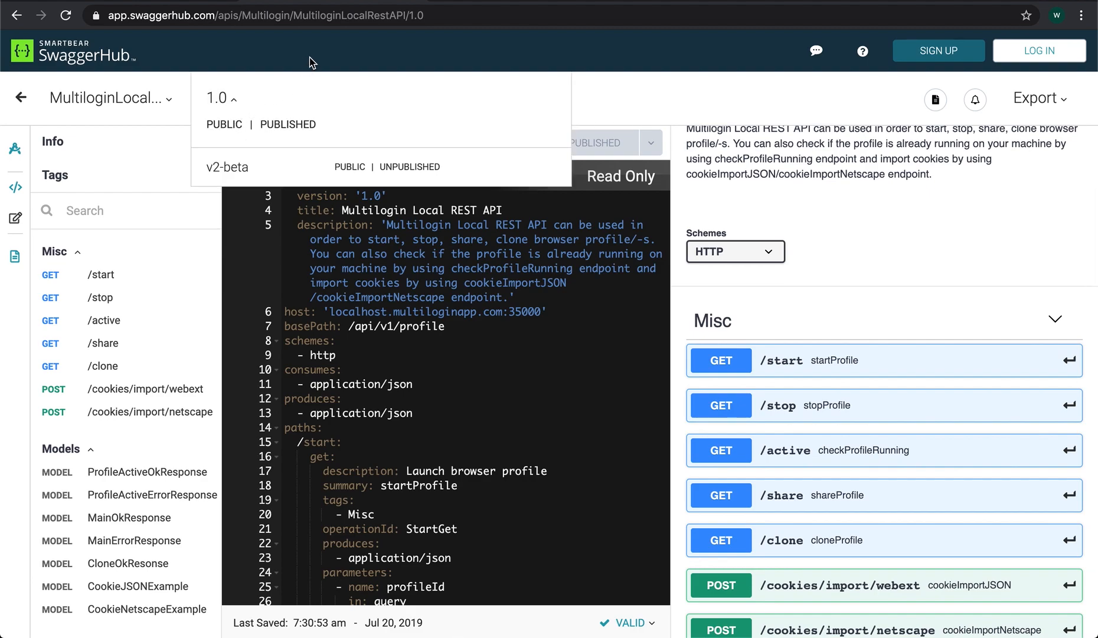
{"action": "left_click", "coordinate": [218, 97]}
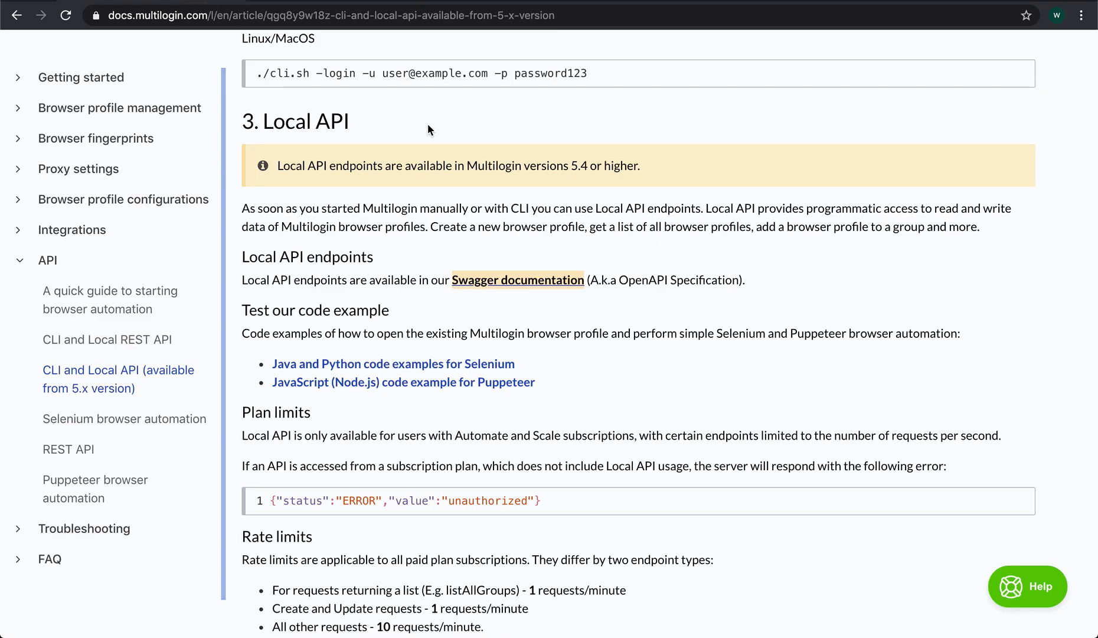
Step: Finish reading the Local API section, then bring the Multilogin desktop app forward from the Dock
{"action": "scroll", "scroll_direction": "down", "scroll_amount": 3}
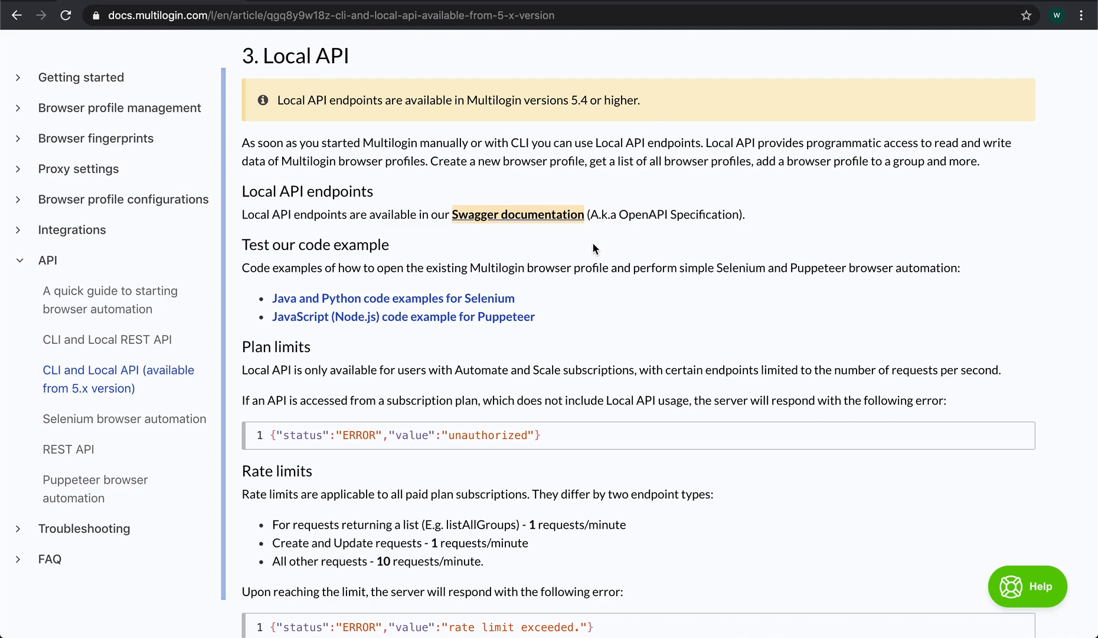
{"action": "mouse_move", "coordinate": [560, 261]}
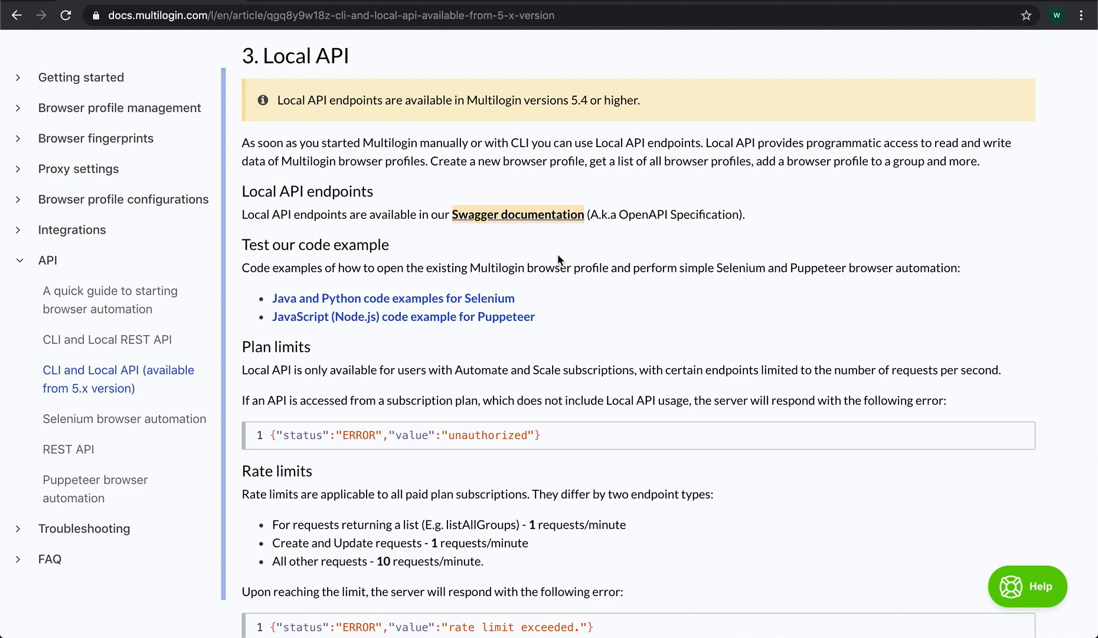
{"action": "mouse_move", "coordinate": [538, 265]}
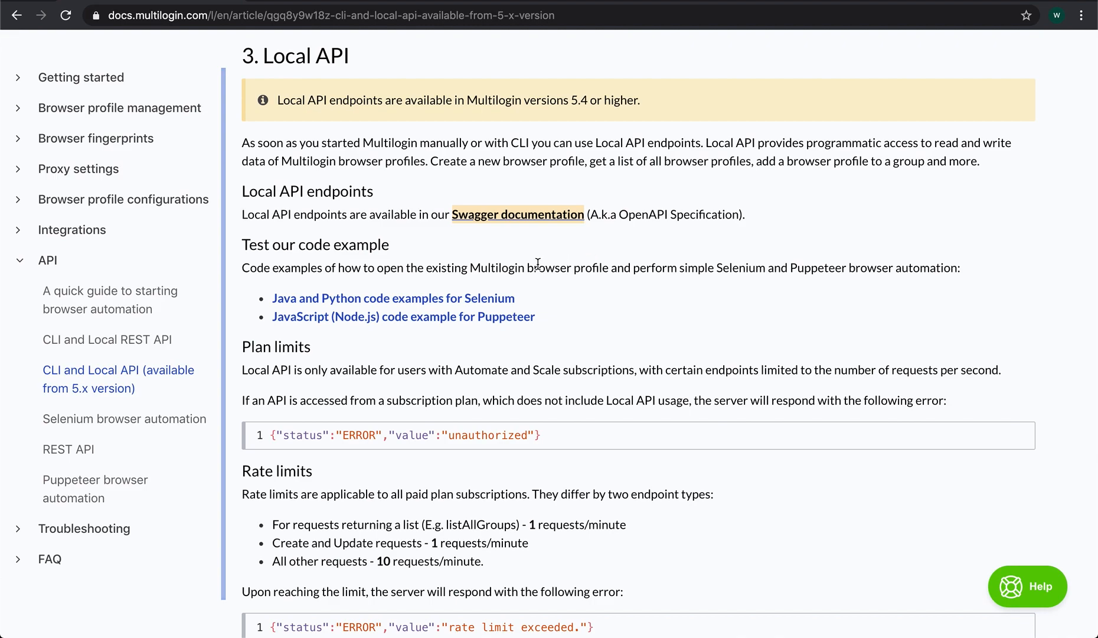
{"action": "scroll", "scroll_direction": "down", "scroll_amount": 3}
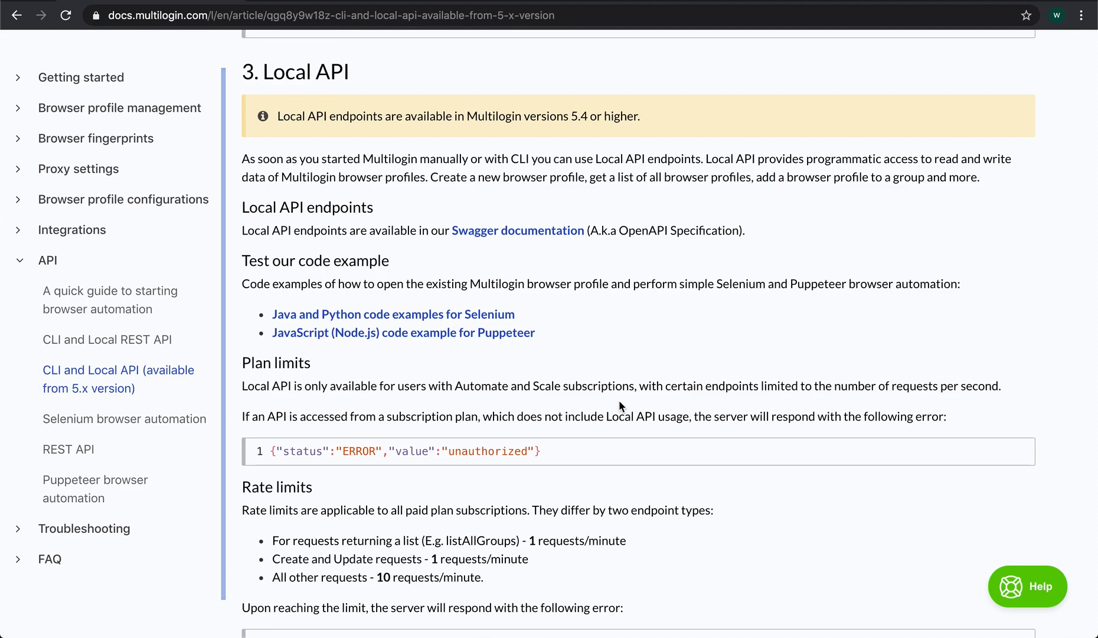
{"action": "left_click", "coordinate": [694, 615]}
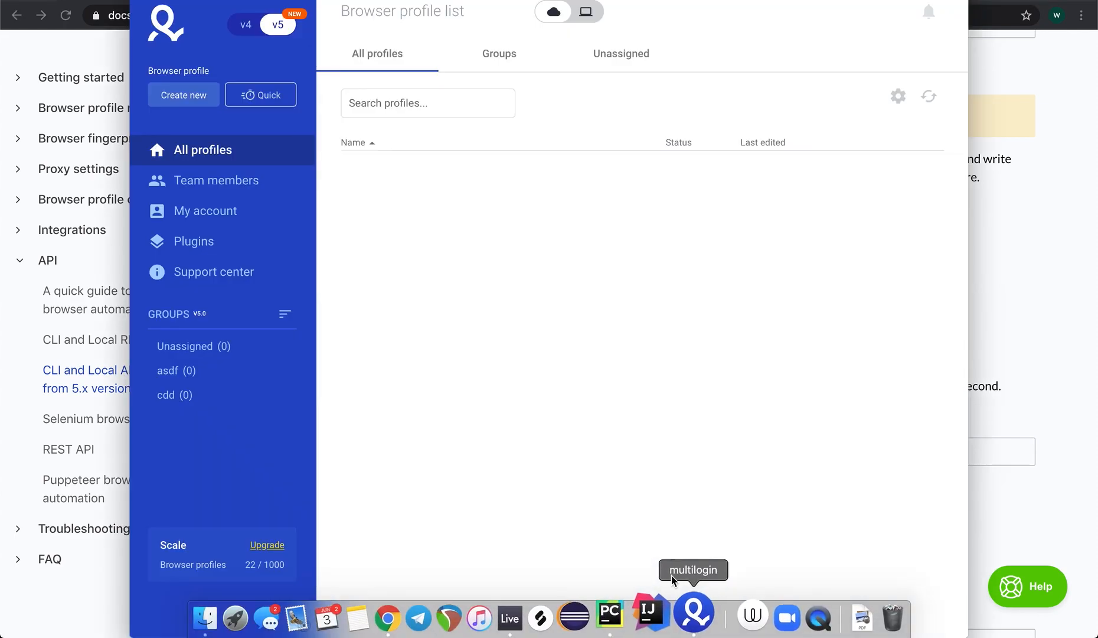
{"action": "mouse_move", "coordinate": [628, 249]}
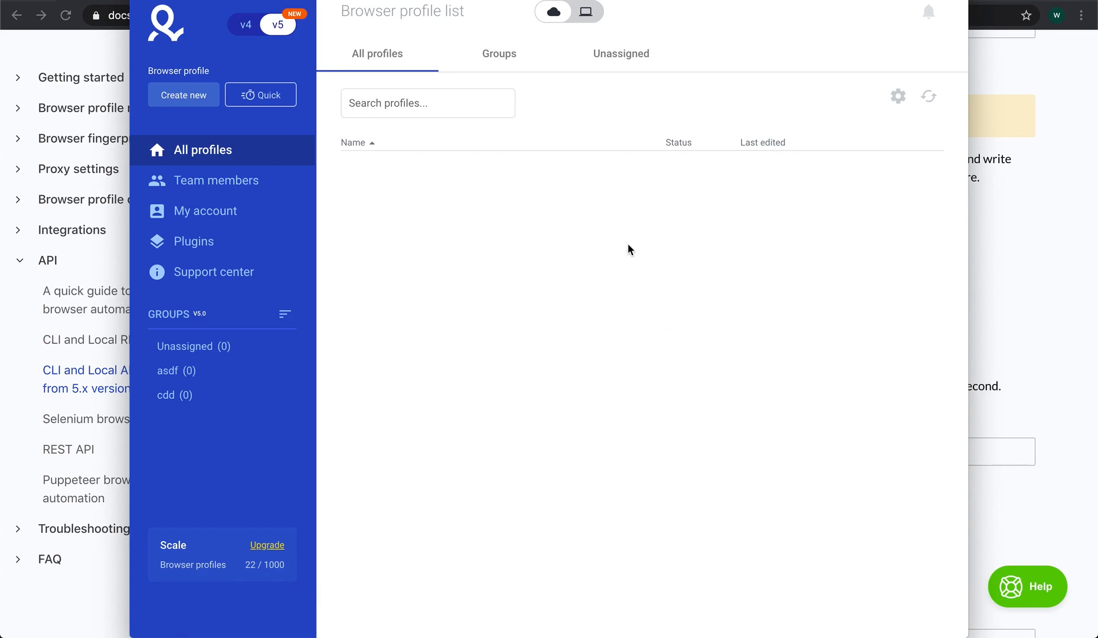
{"action": "mouse_move", "coordinate": [548, 251]}
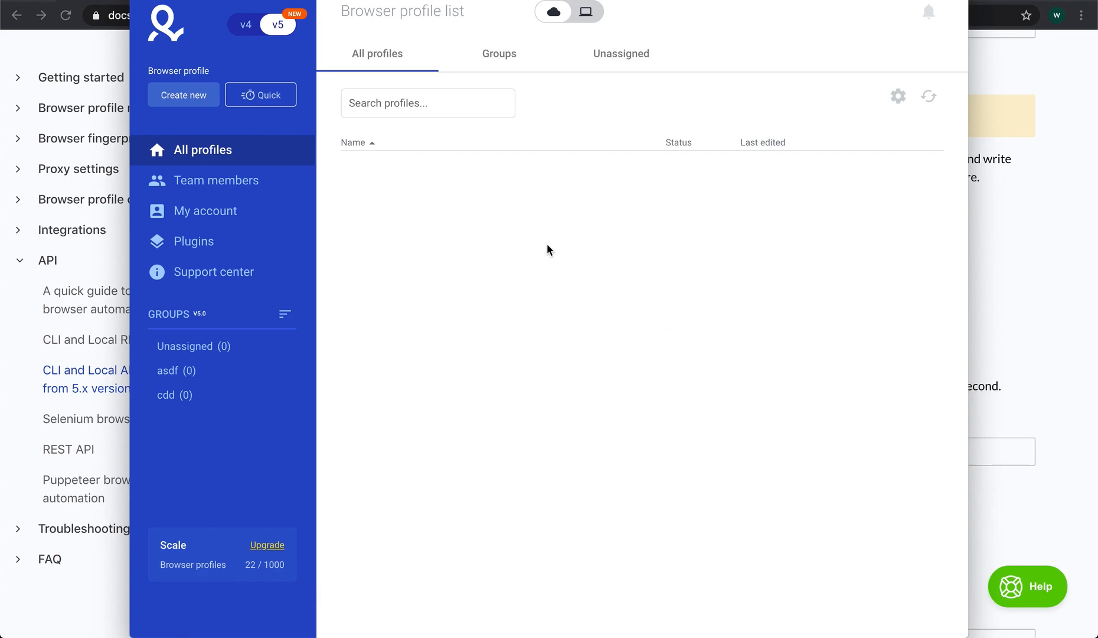
{"action": "left_click", "coordinate": [622, 614]}
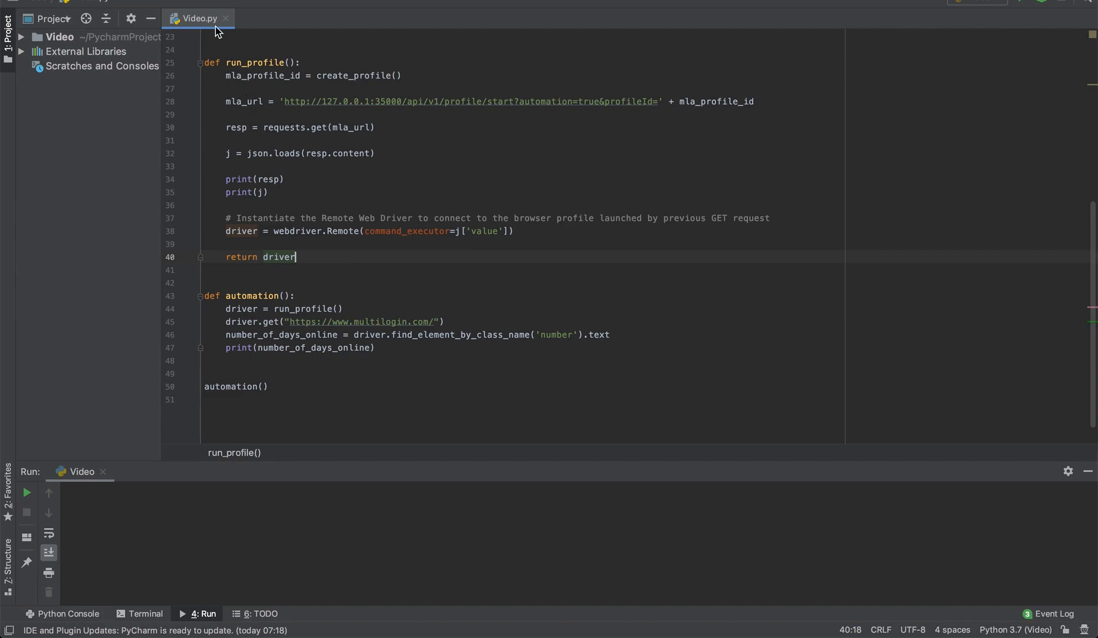
Step: Run 'Video' from the Video.py tab menu and return to the Multilogin app
{"action": "right_click", "coordinate": [203, 18]}
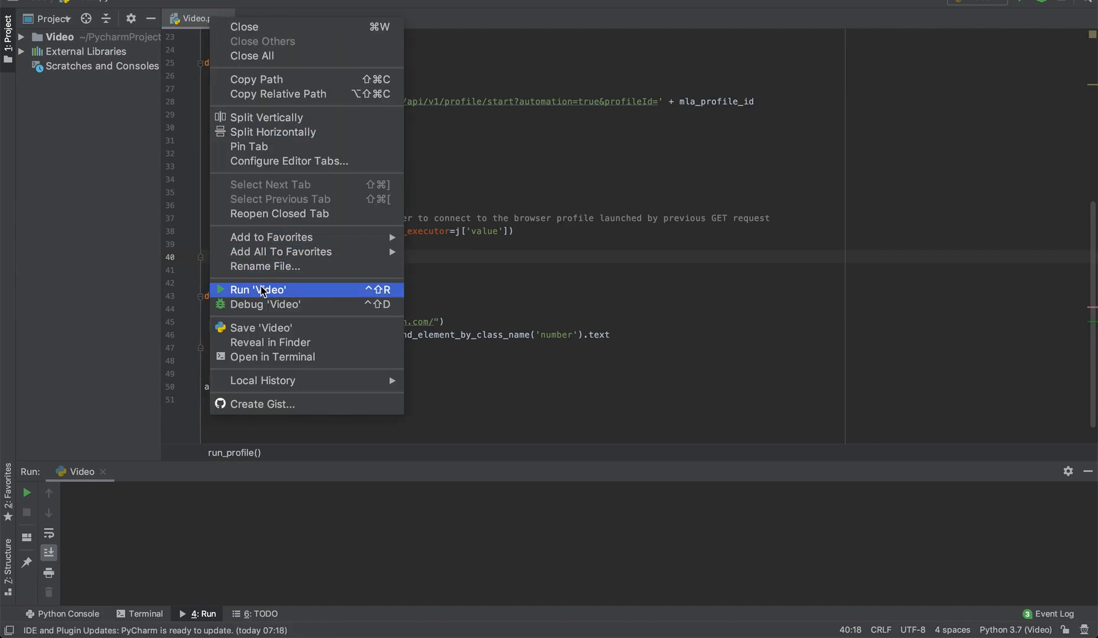
{"action": "left_click", "coordinate": [259, 289]}
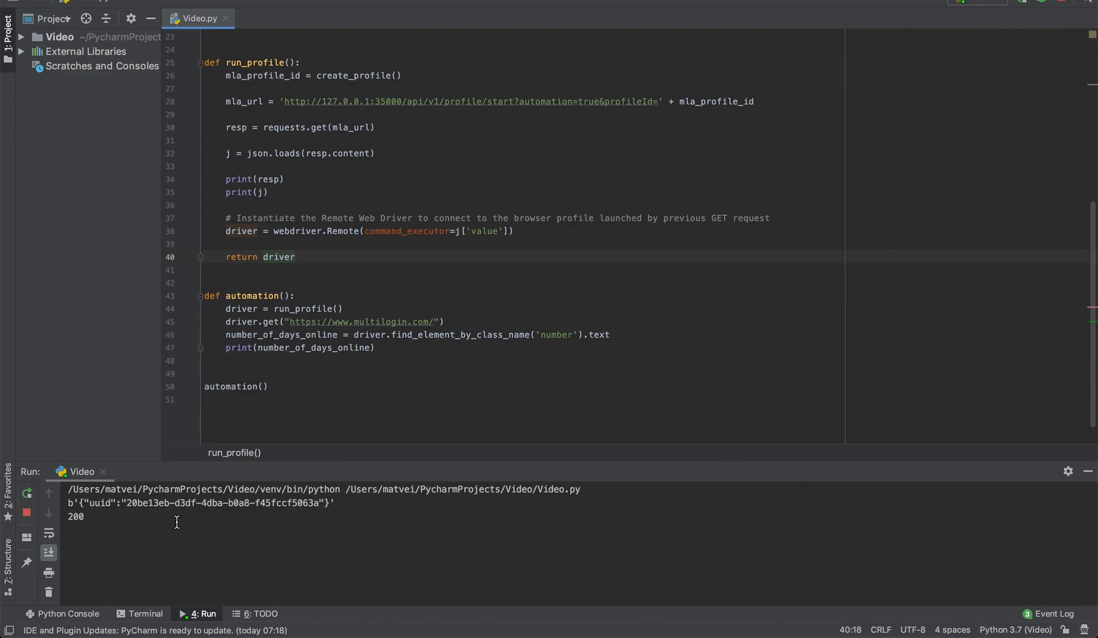
{"action": "left_click", "coordinate": [667, 615]}
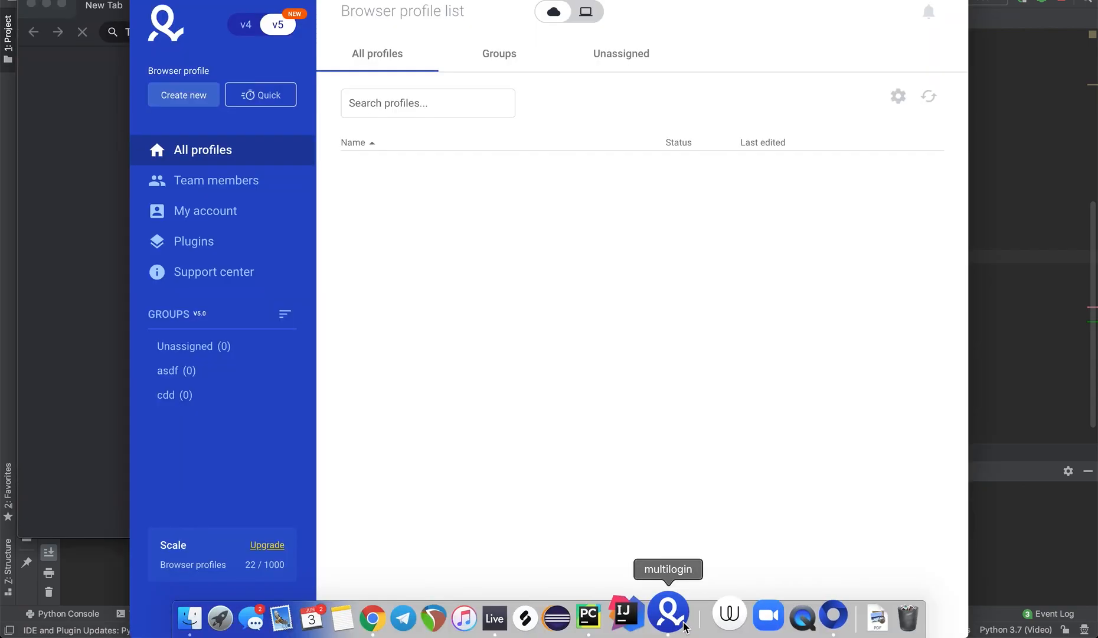
Step: Focus the launched TEST profile browser and scroll its multilogin.com homepage
{"action": "left_click", "coordinate": [928, 97]}
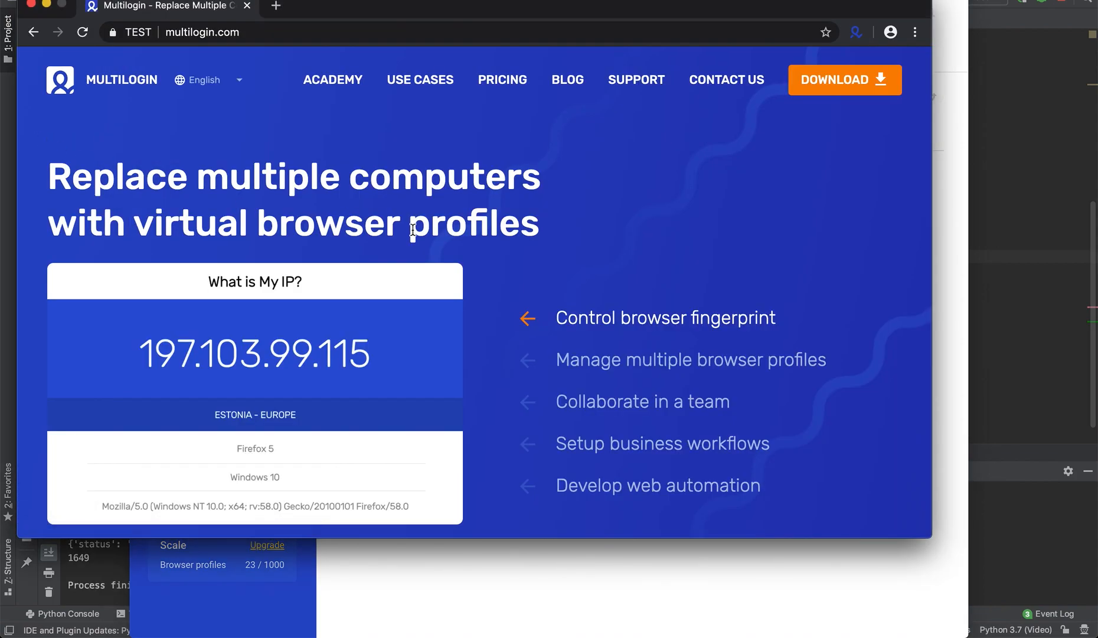
{"action": "scroll", "scroll_direction": "down", "scroll_amount": 3}
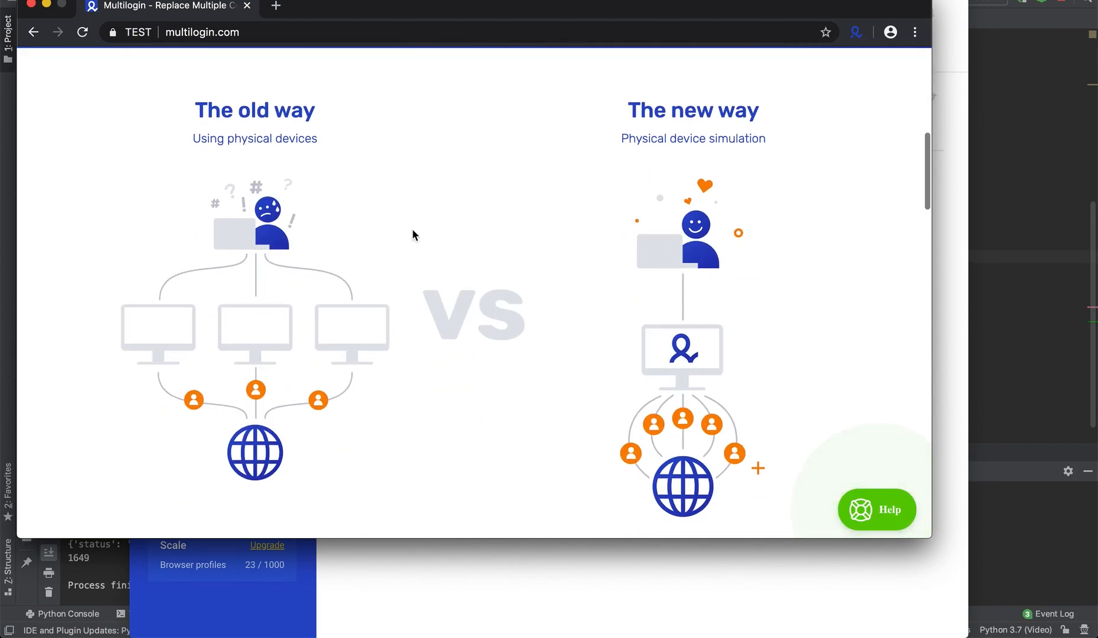
{"action": "scroll", "scroll_direction": "down", "scroll_amount": 3}
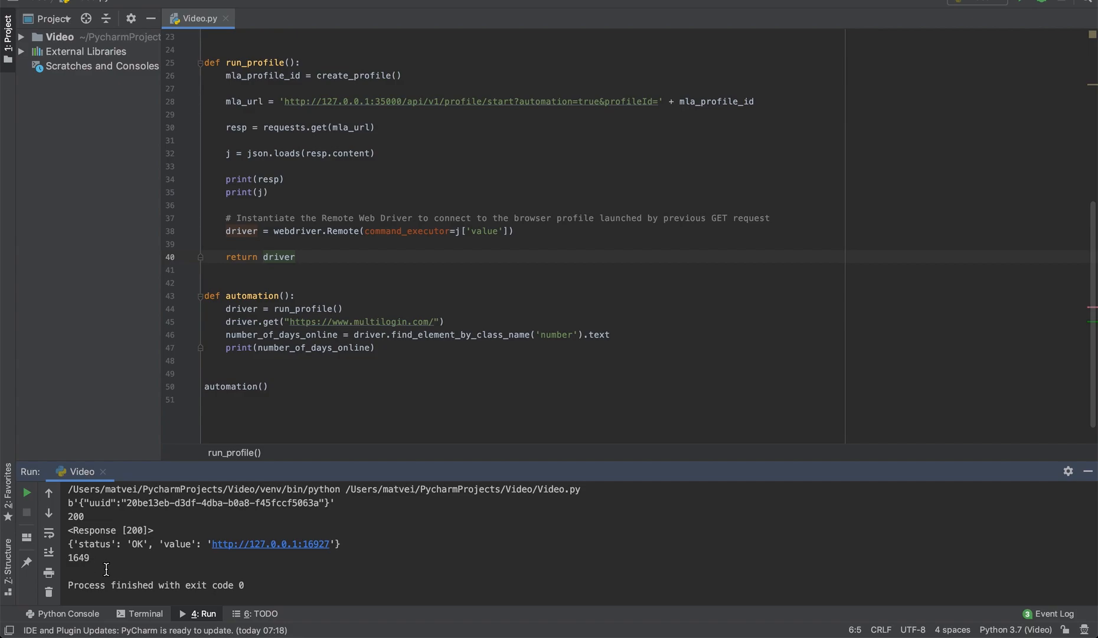
{"action": "mouse_move", "coordinate": [371, 410]}
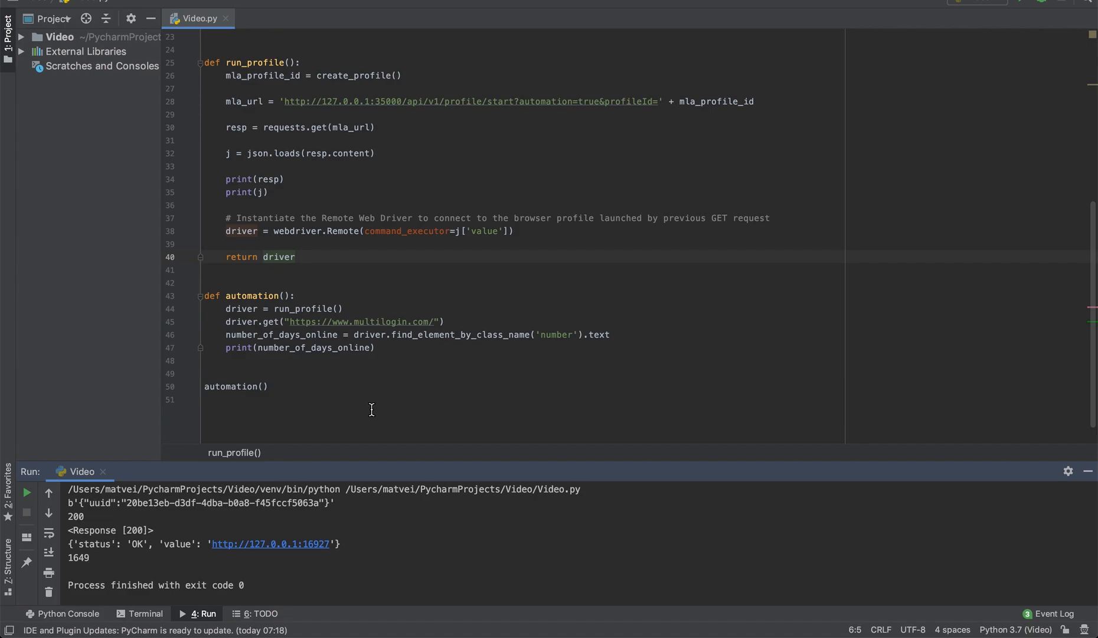
{"action": "mouse_move", "coordinate": [392, 346]}
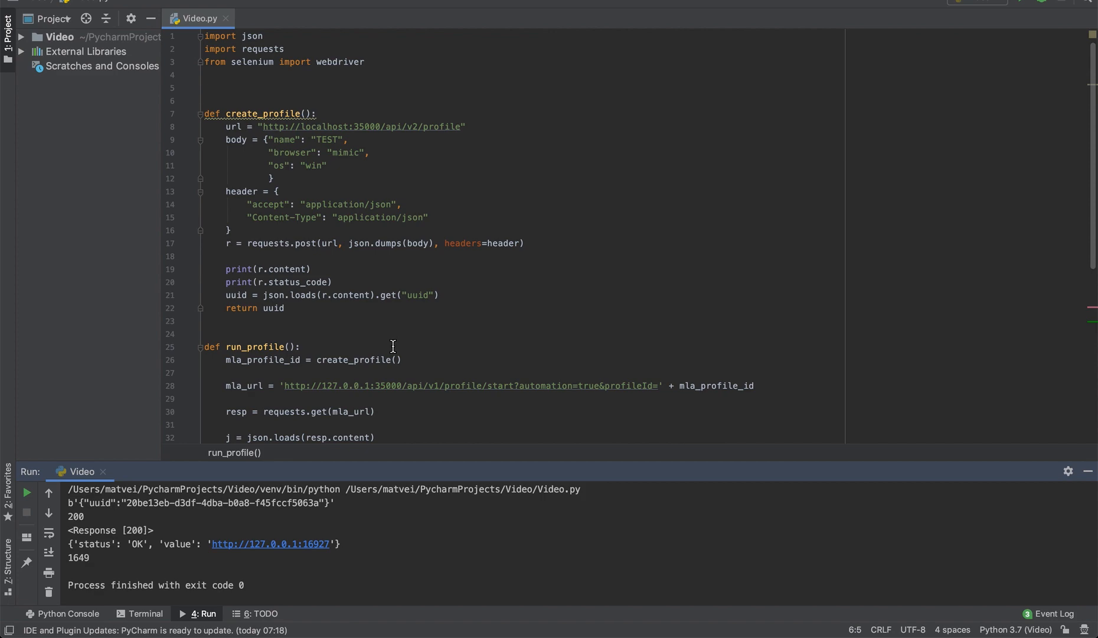
{"action": "mouse_move", "coordinate": [398, 618]}
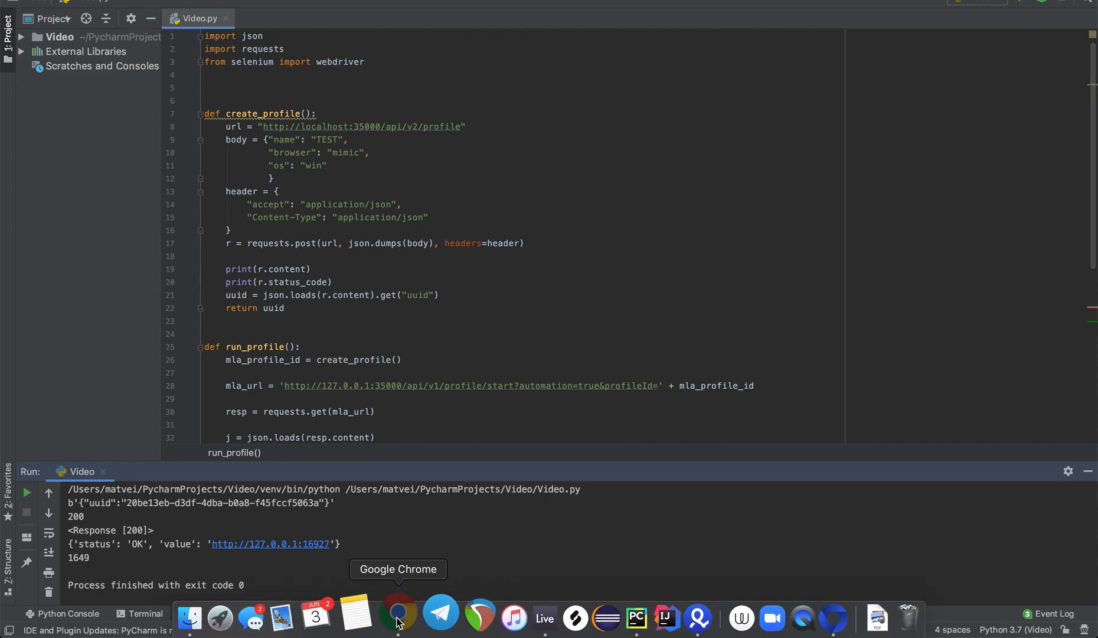
Step: Switch to Google Chrome and open the Contact us page on multilogin.com
{"action": "left_click", "coordinate": [397, 618]}
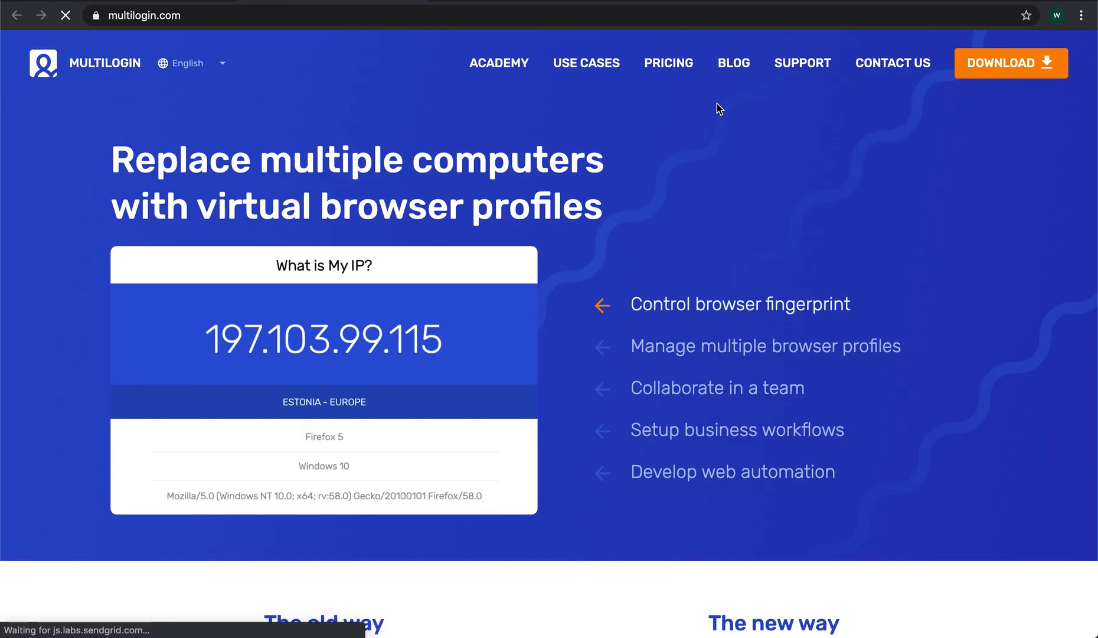
{"action": "left_click", "coordinate": [893, 63]}
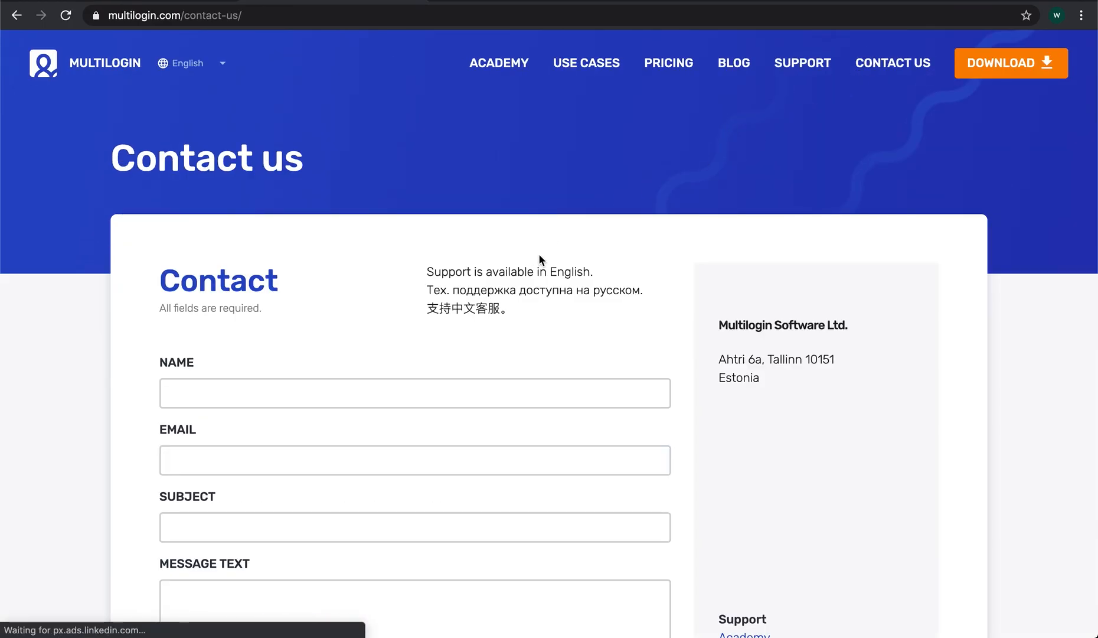